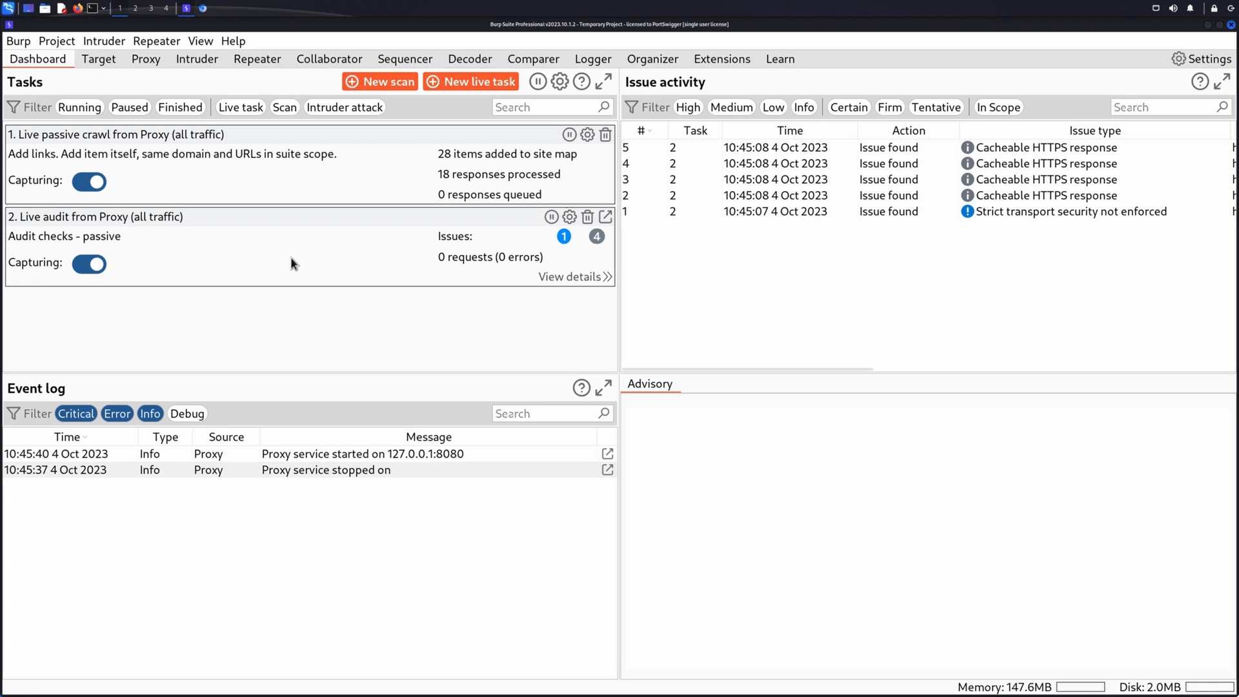
pyautogui.moveTo(251, 85)
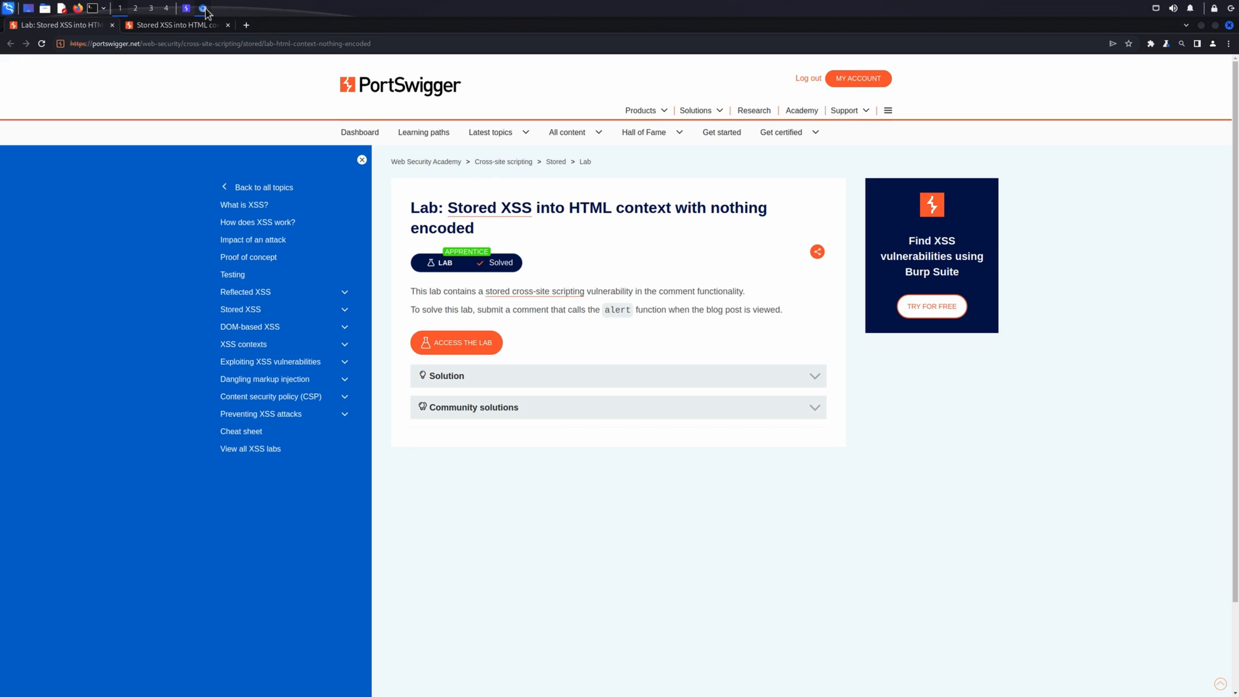
# Step: Open the lab's smart home gadgets blog post and switch Burp proxy interception on
pyautogui.click(175, 25)
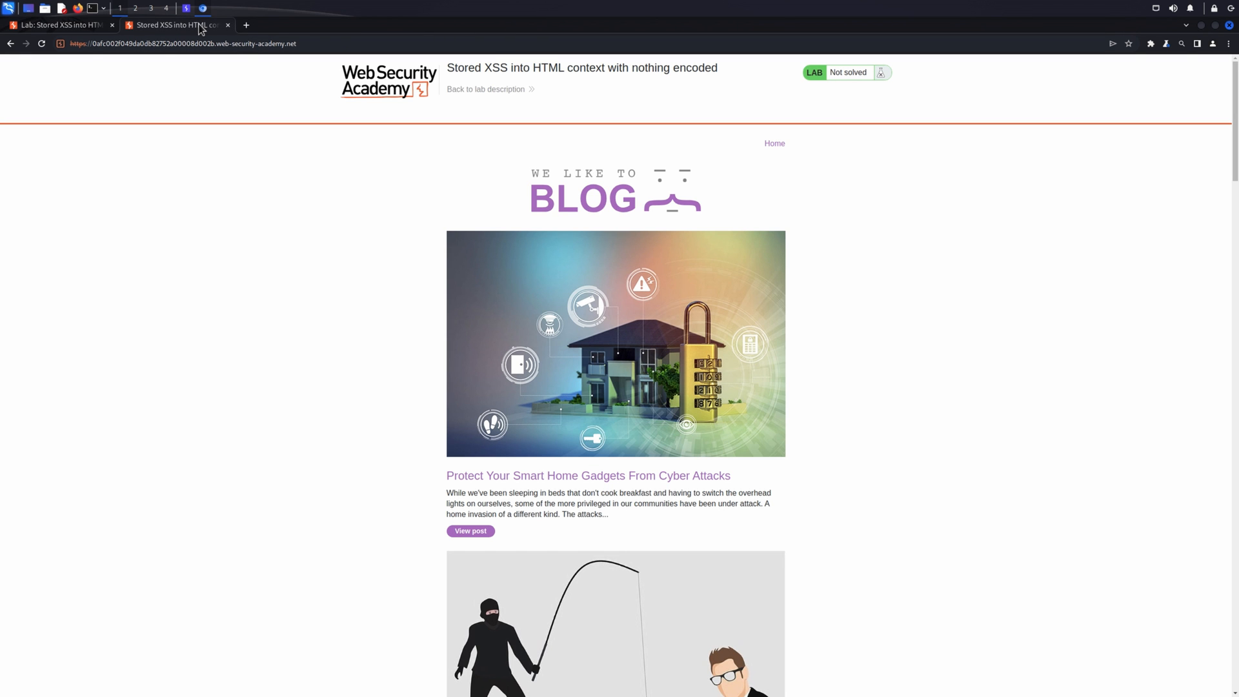
pyautogui.moveTo(782, 145)
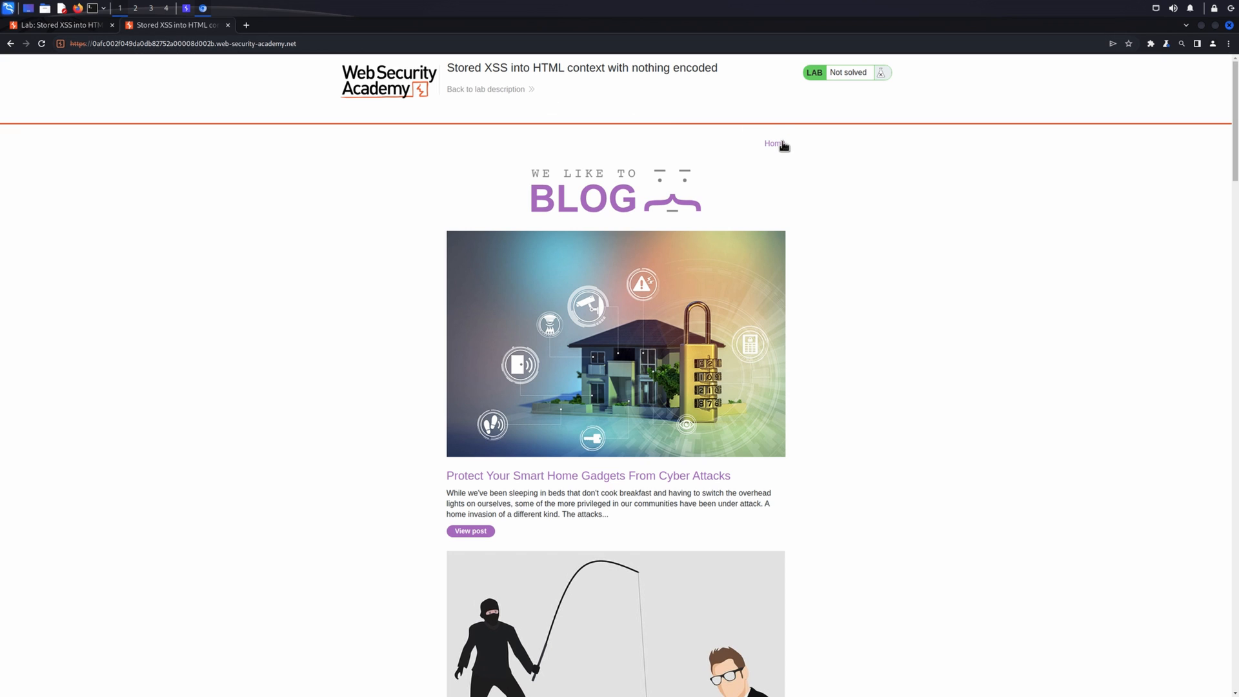
pyautogui.click(773, 143)
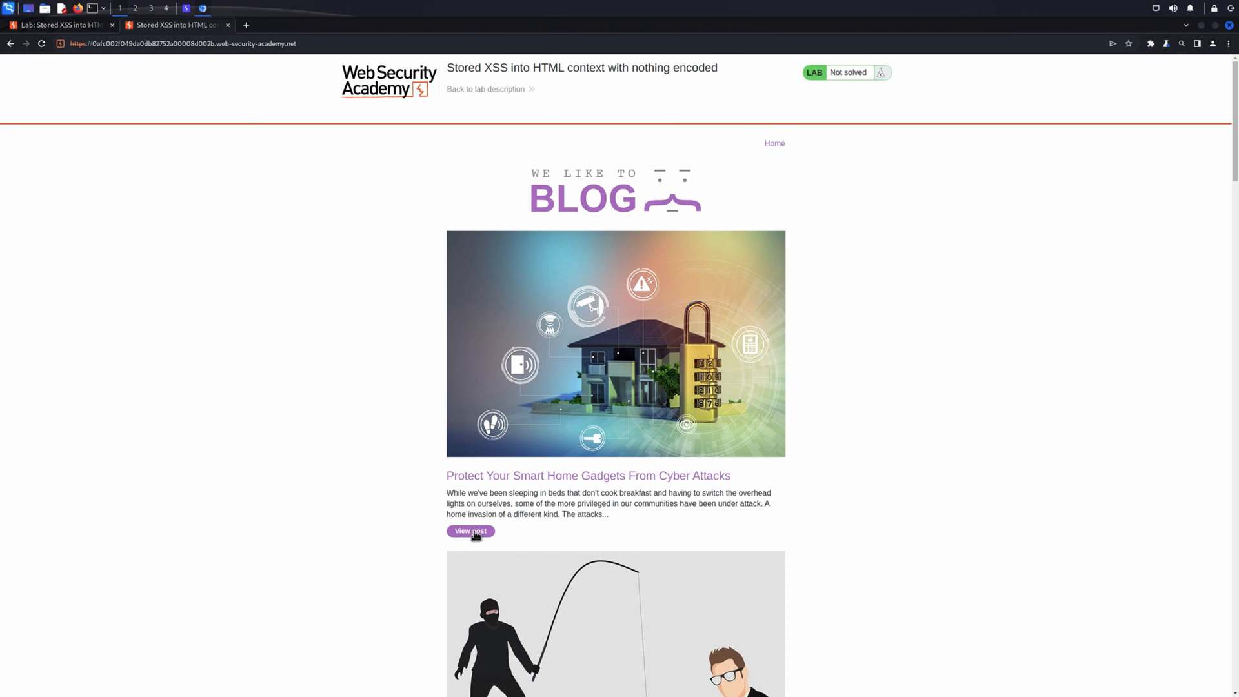
pyautogui.click(470, 530)
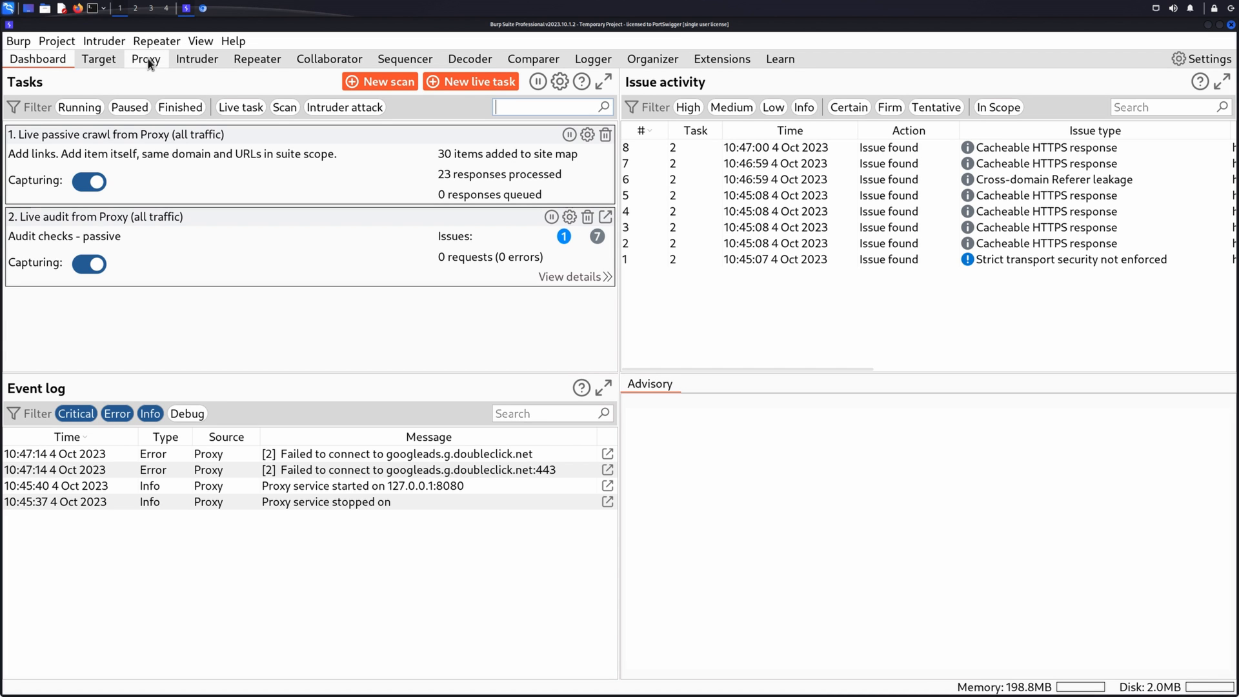
pyautogui.click(145, 59)
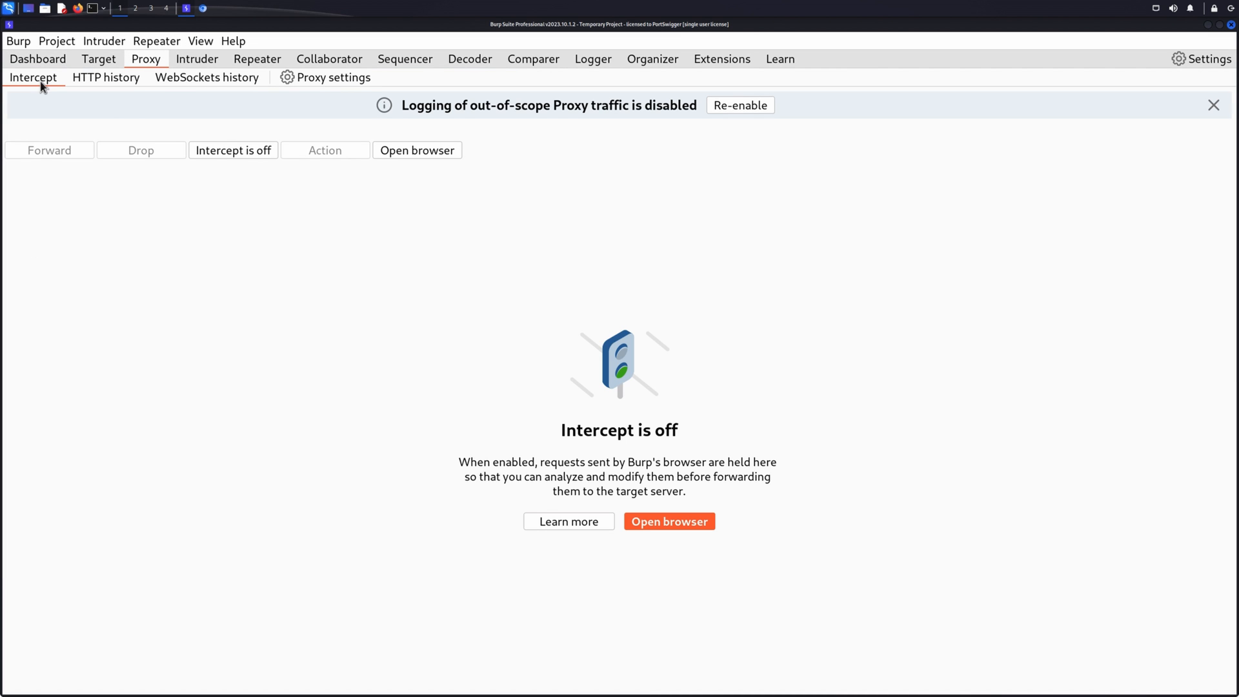
pyautogui.click(231, 151)
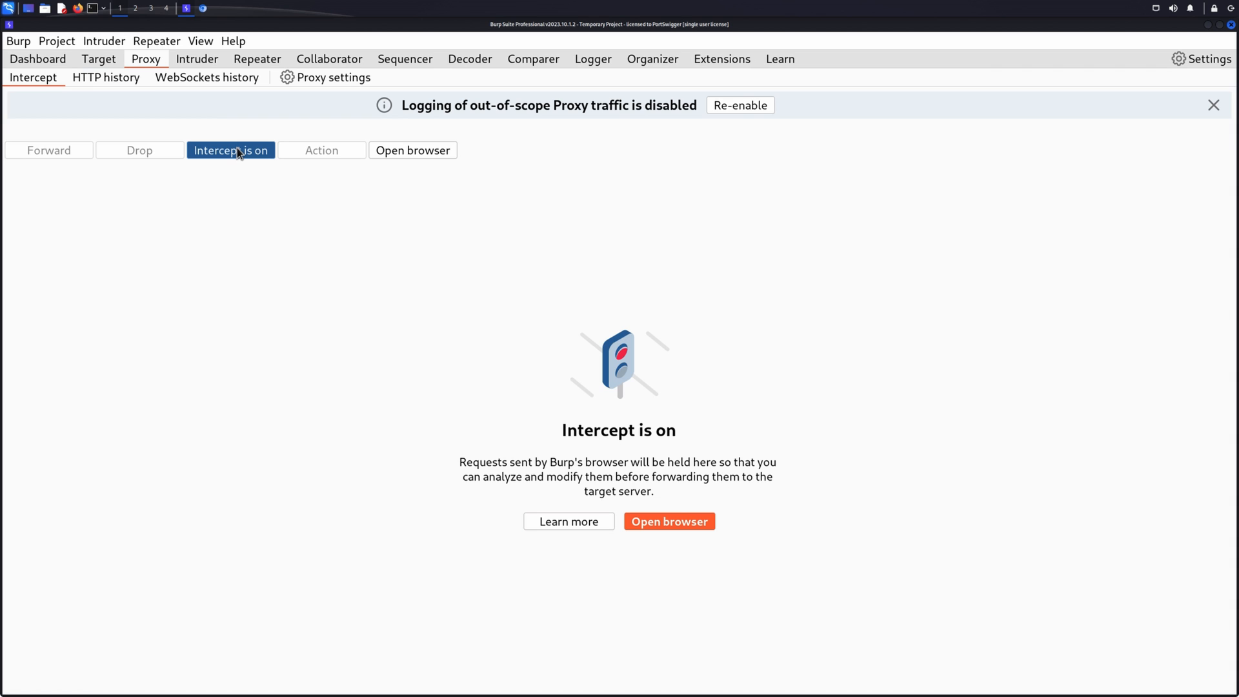
pyautogui.moveTo(204, 9)
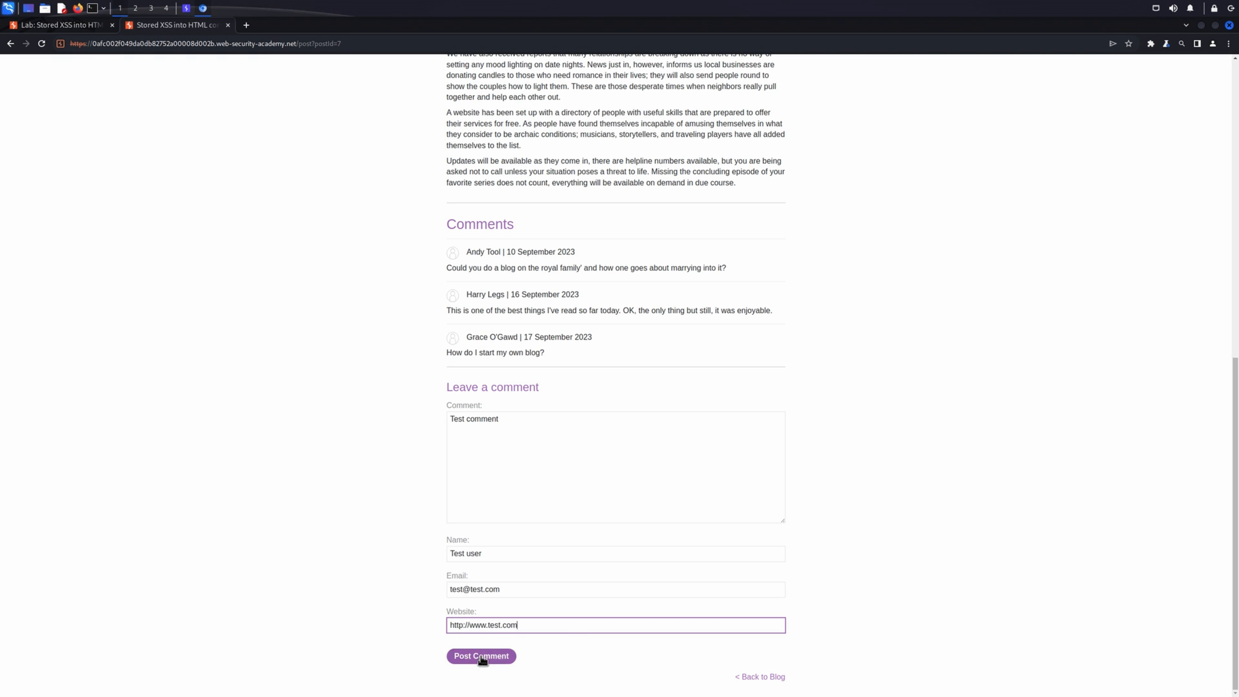
# Step: Post a test comment with name, email and website values on the blog post
pyautogui.click(480, 655)
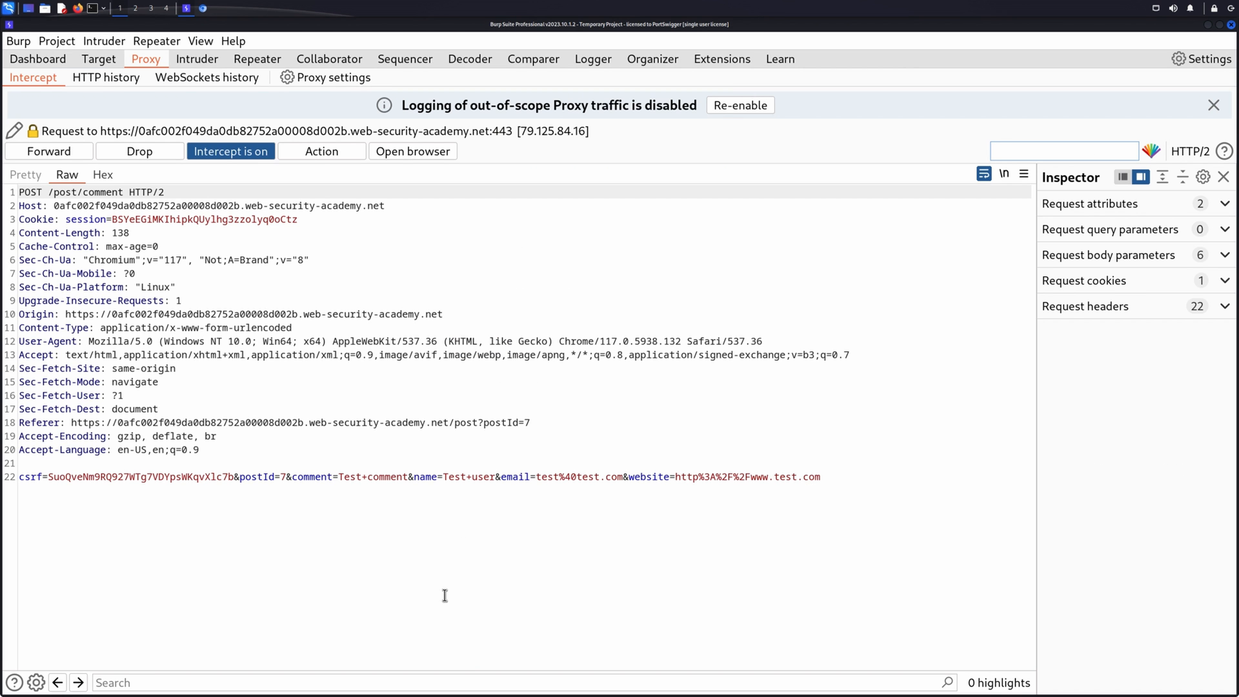
# Step: Inspect the encoded website value, forward the comment and post page requests, then return to the proxy
pyautogui.moveTo(446, 476); pyautogui.dragTo(491, 476)
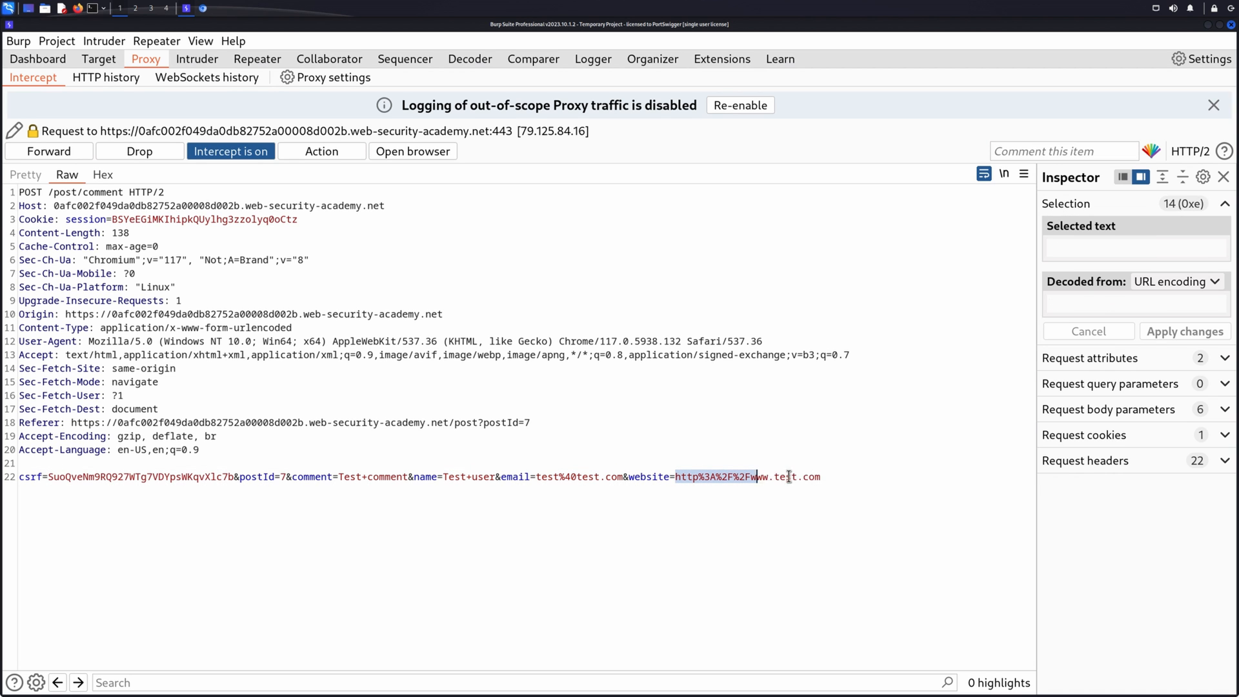
pyautogui.click(49, 150)
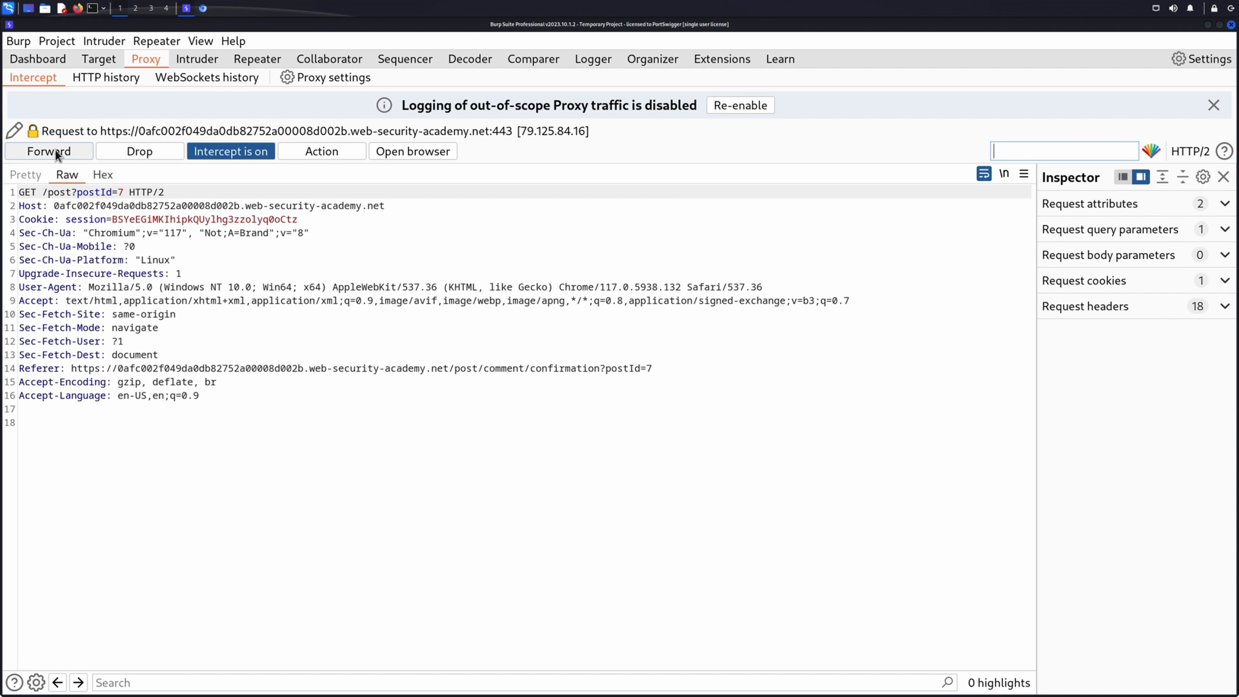
pyautogui.click(49, 151)
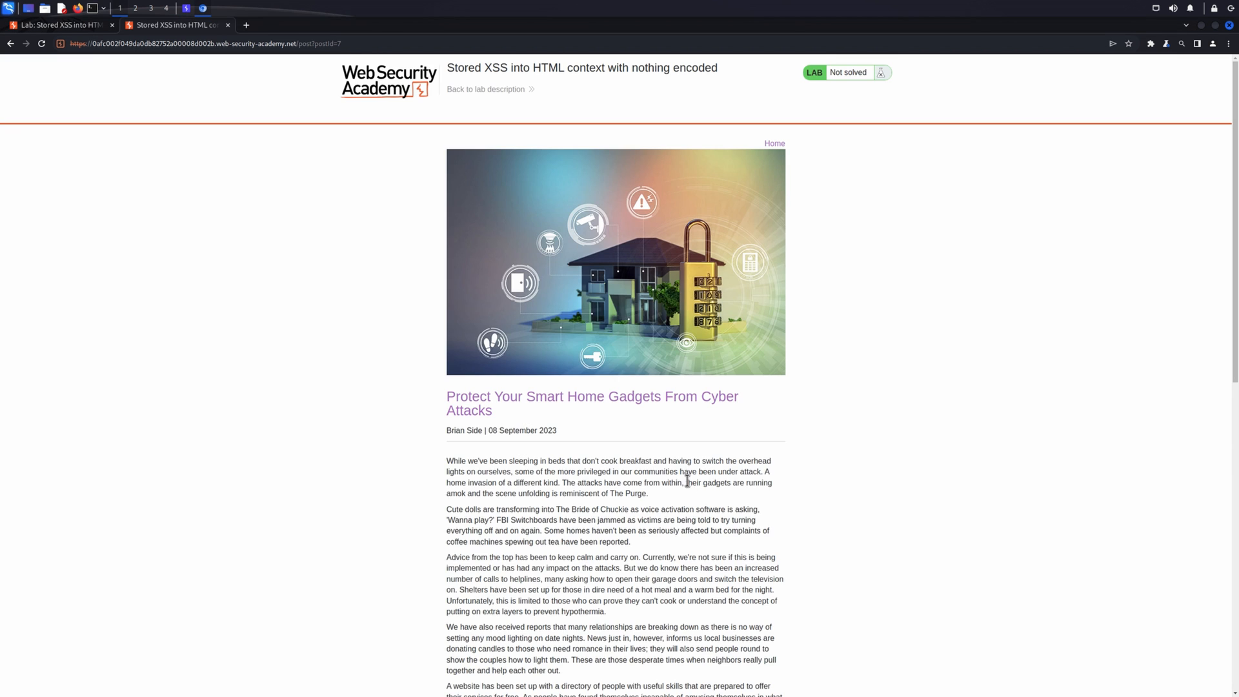
pyautogui.scroll(-3)
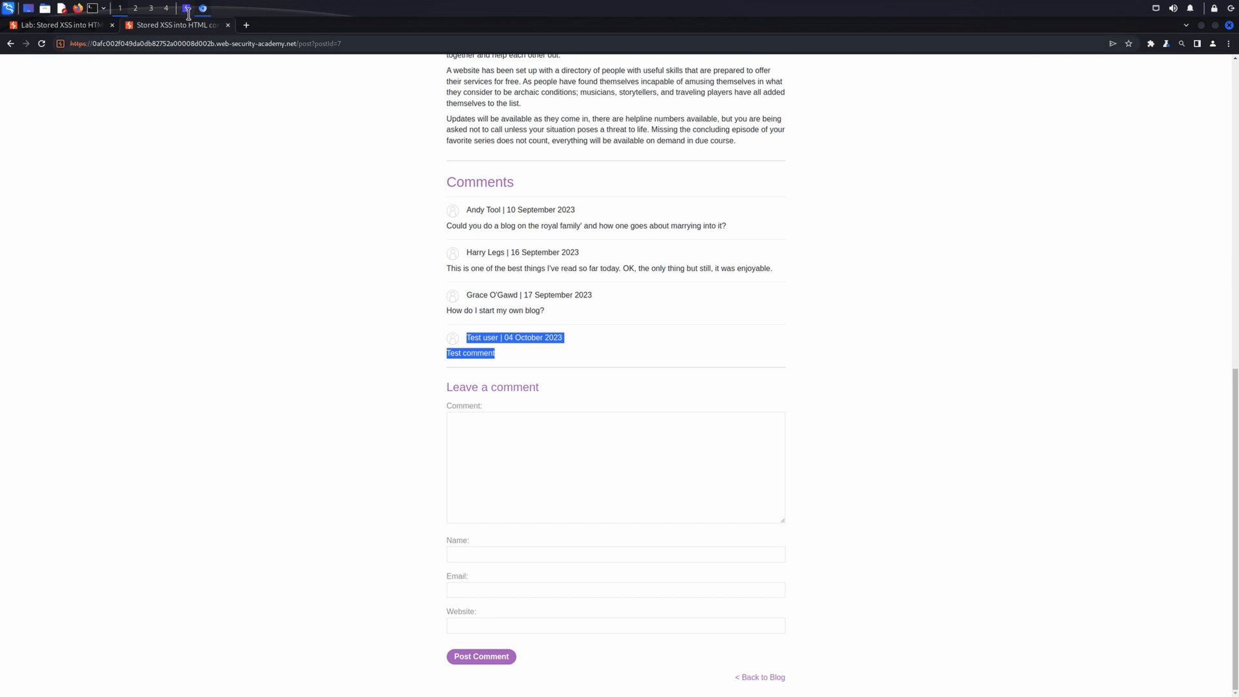
pyautogui.click(186, 8)
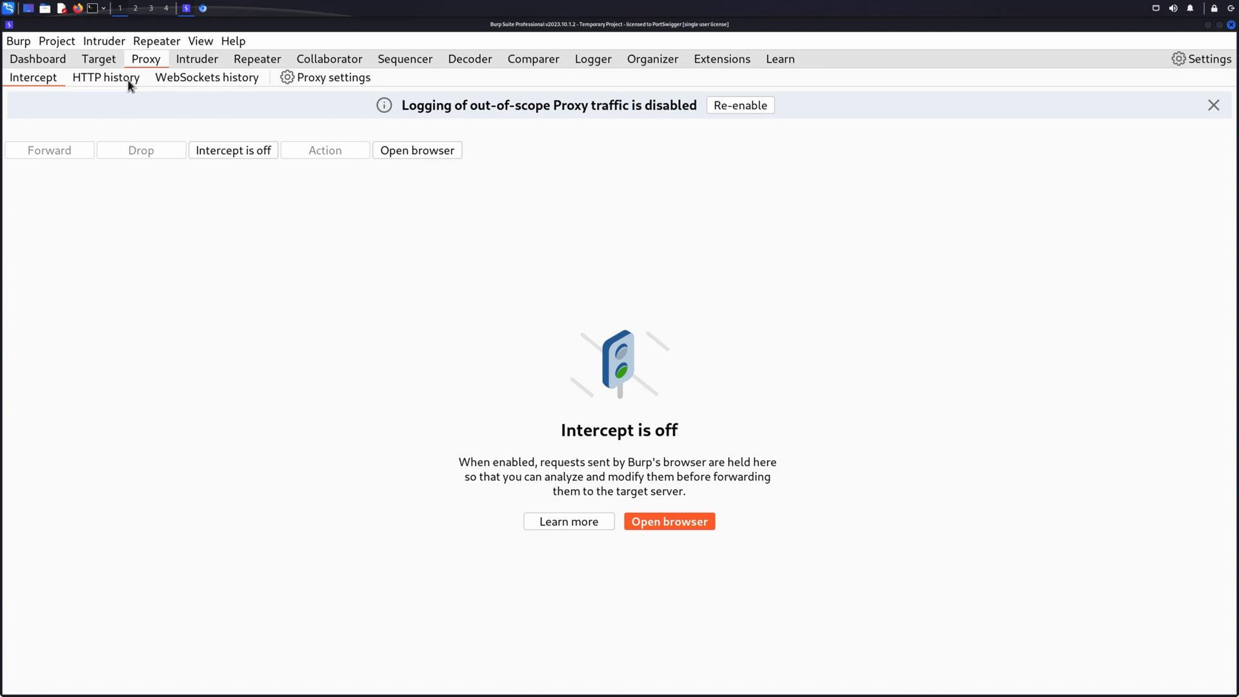
# Step: Filter Proxy HTTP history by the search term 'Test'
pyautogui.click(106, 77)
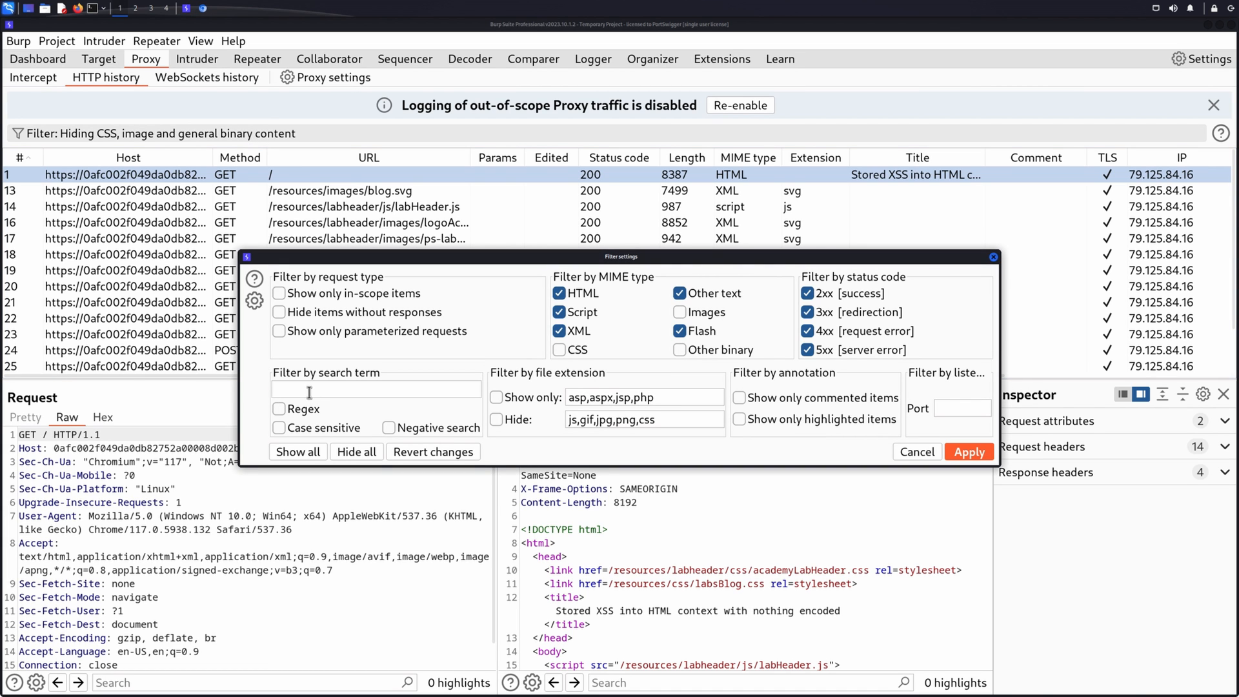
pyautogui.write('Test')
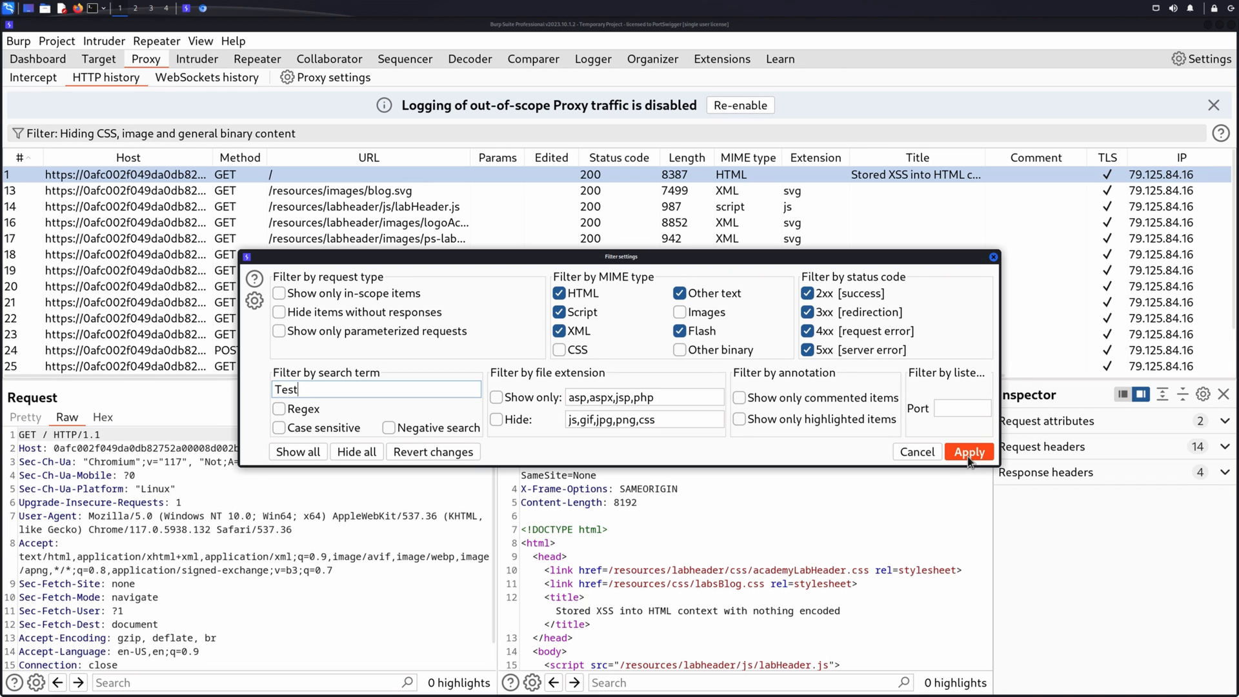
pyautogui.click(968, 451)
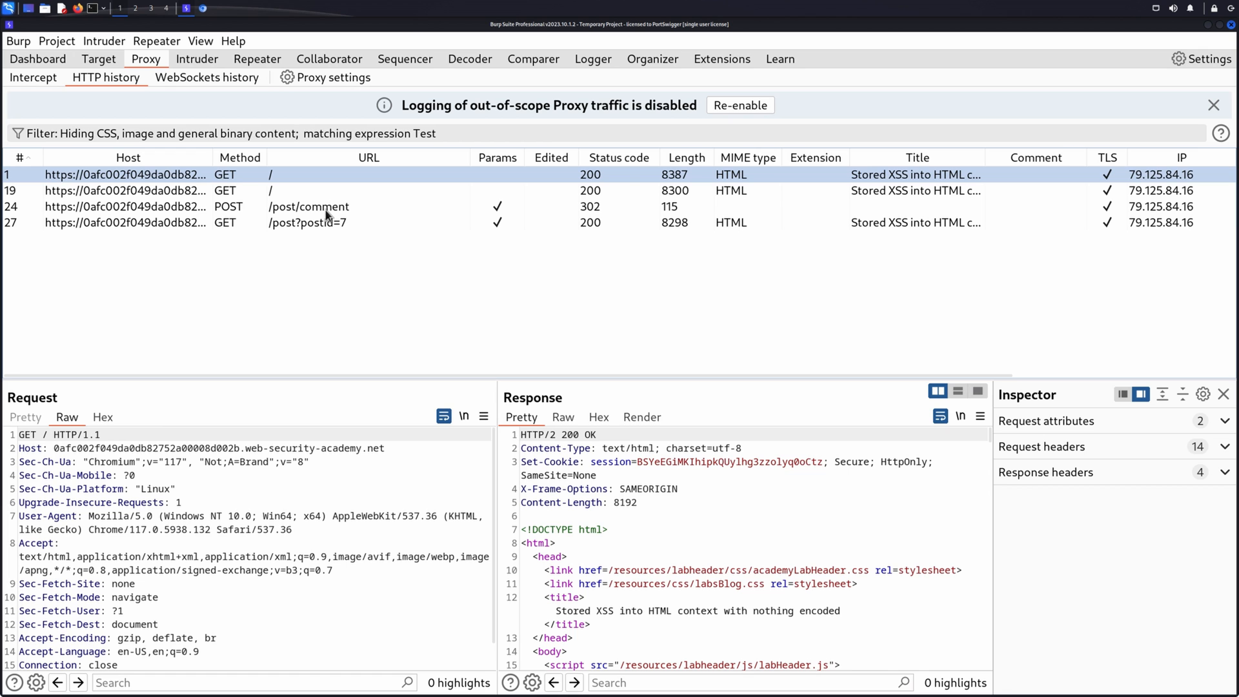
# Step: Inspect the POST /post/comment request and scroll through its 302 Found response
pyautogui.click(309, 206)
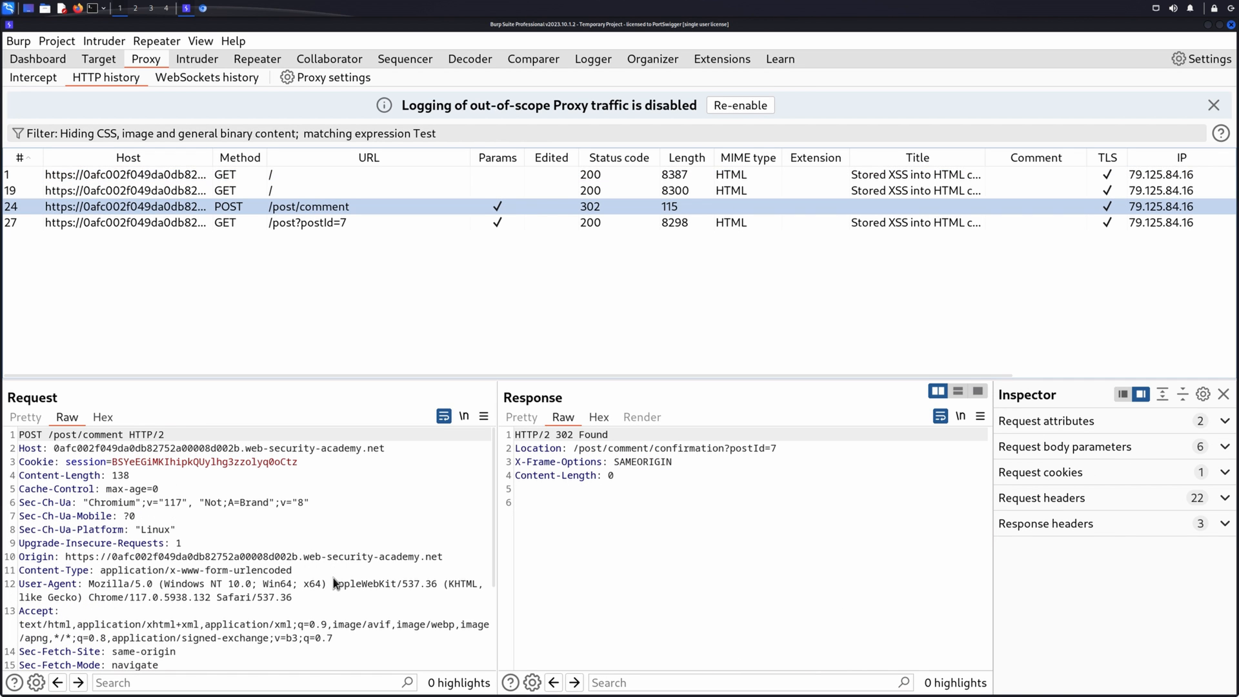
pyautogui.scroll(-3)
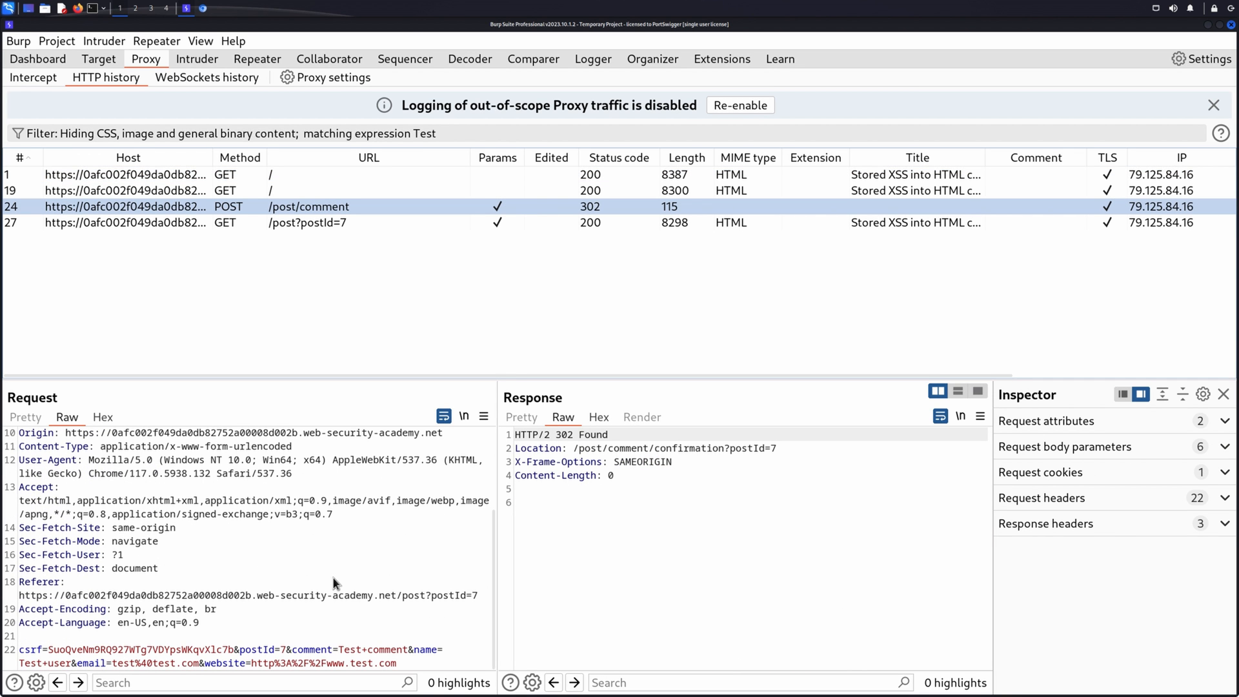
pyautogui.moveTo(405, 658)
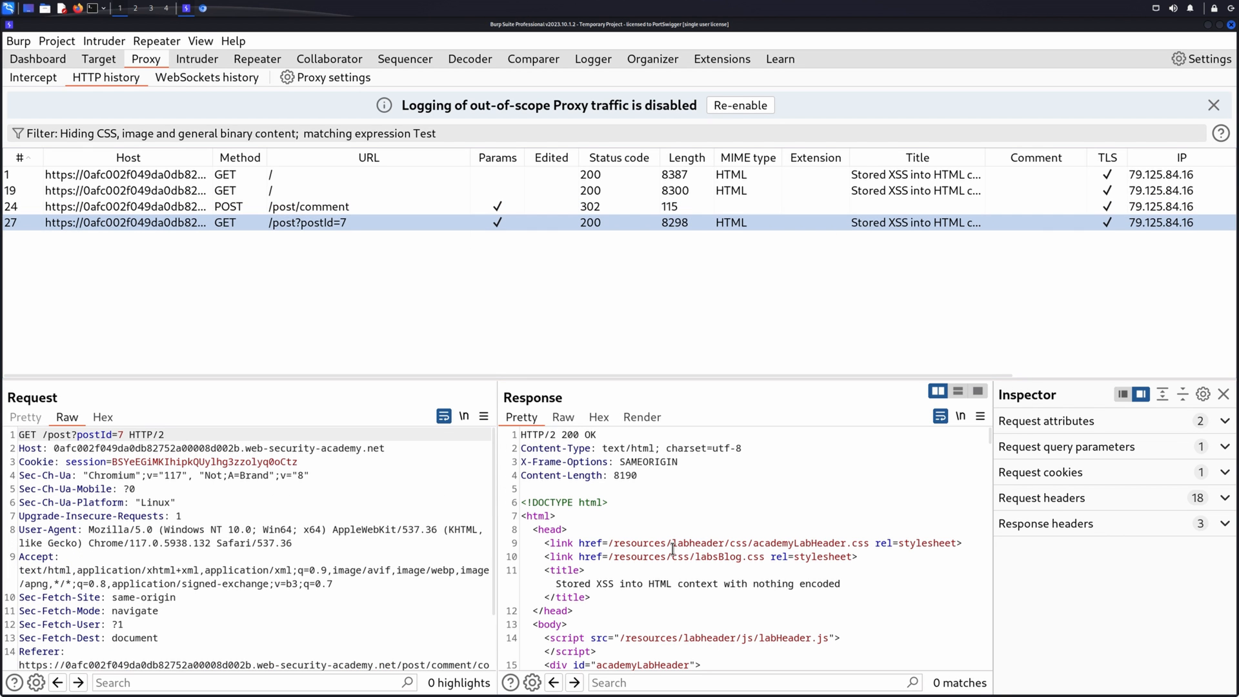
pyautogui.scroll(-3)
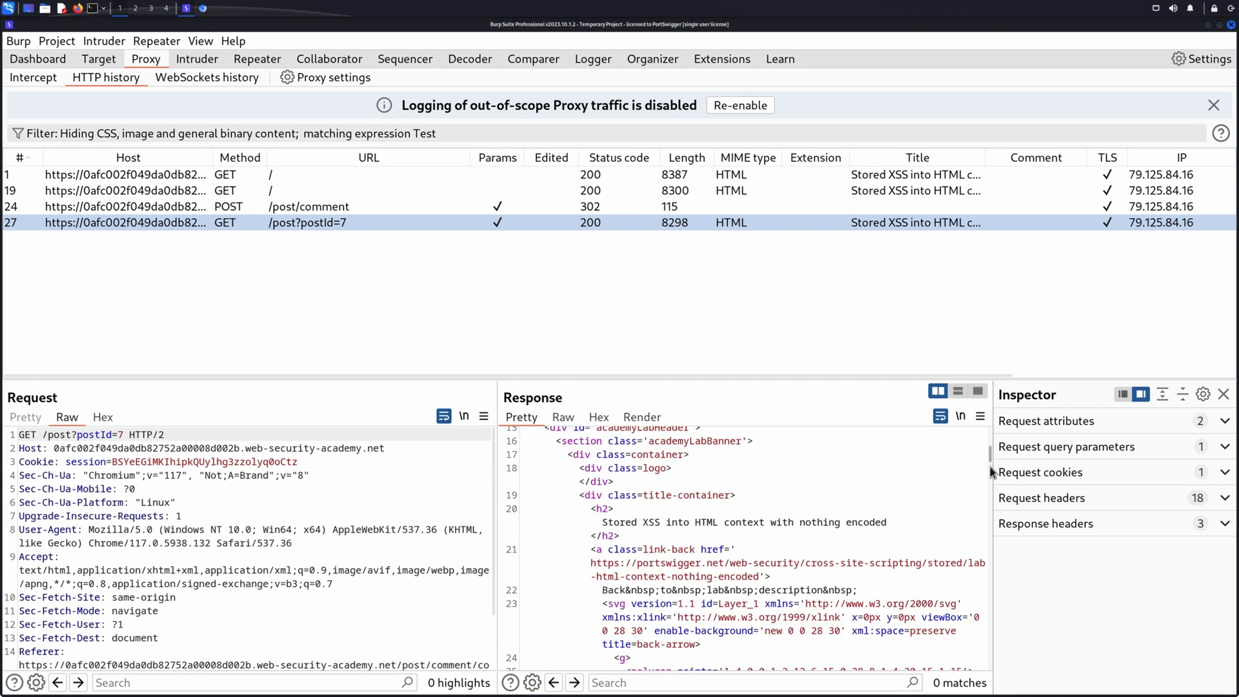
pyautogui.scroll(-3)
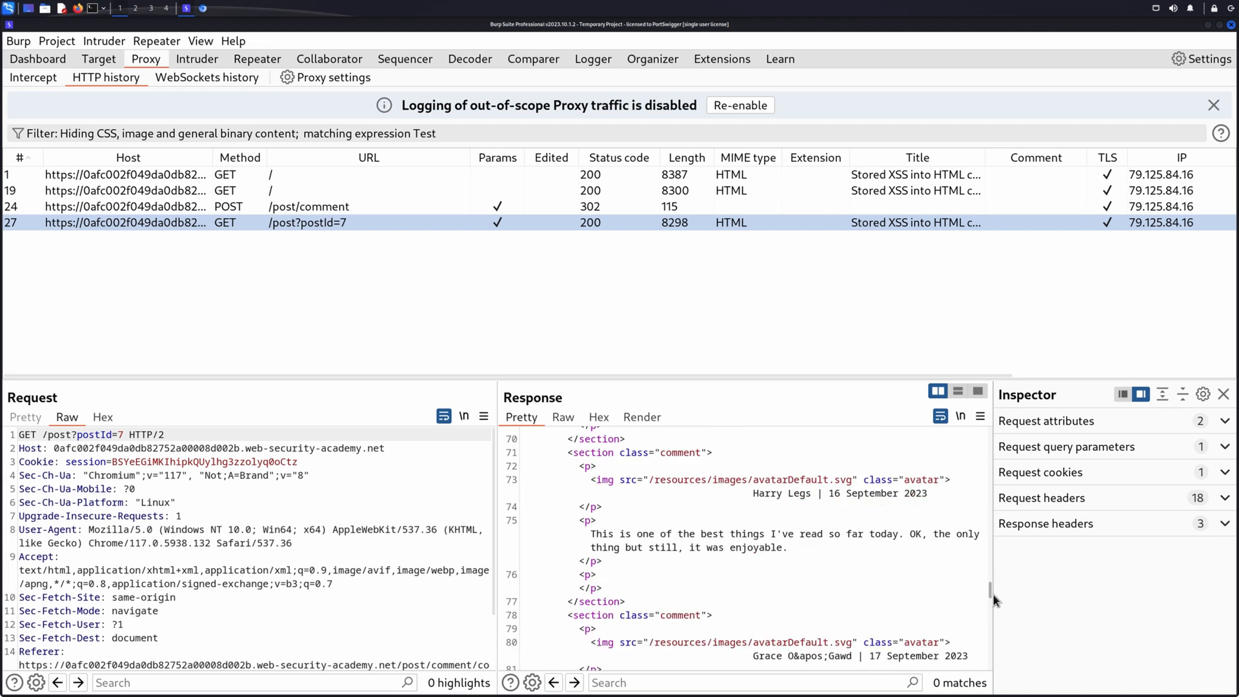
pyautogui.scroll(-3)
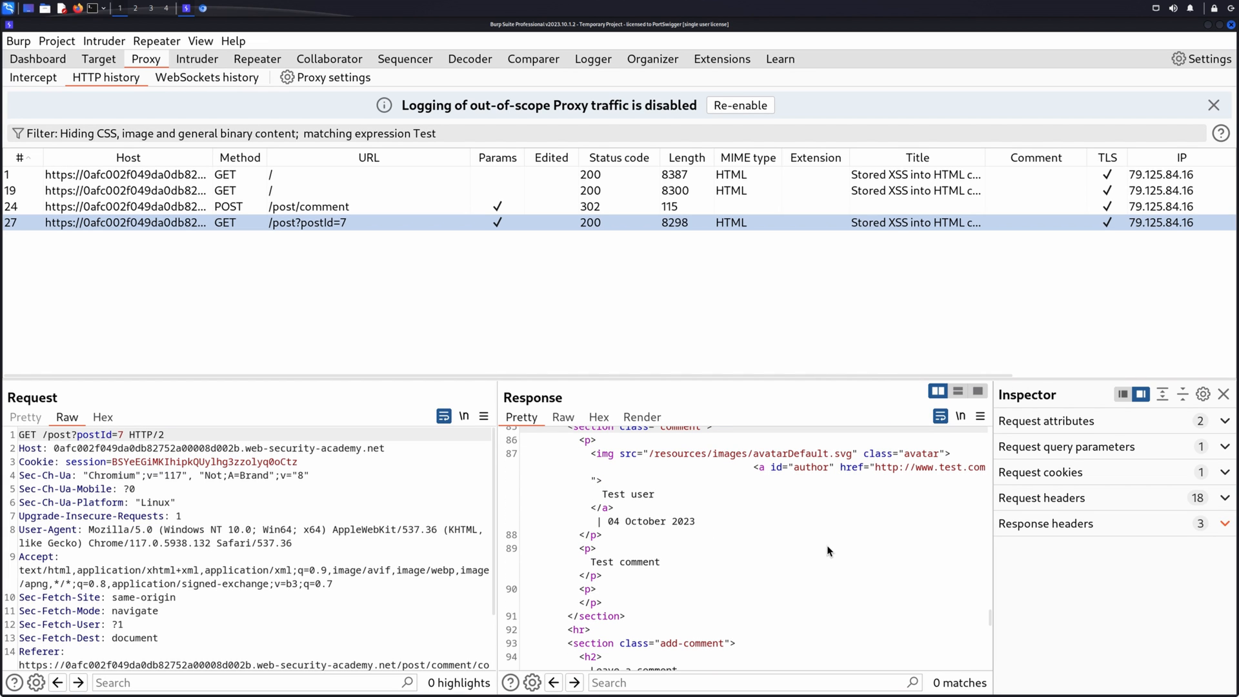
pyautogui.click(309, 207)
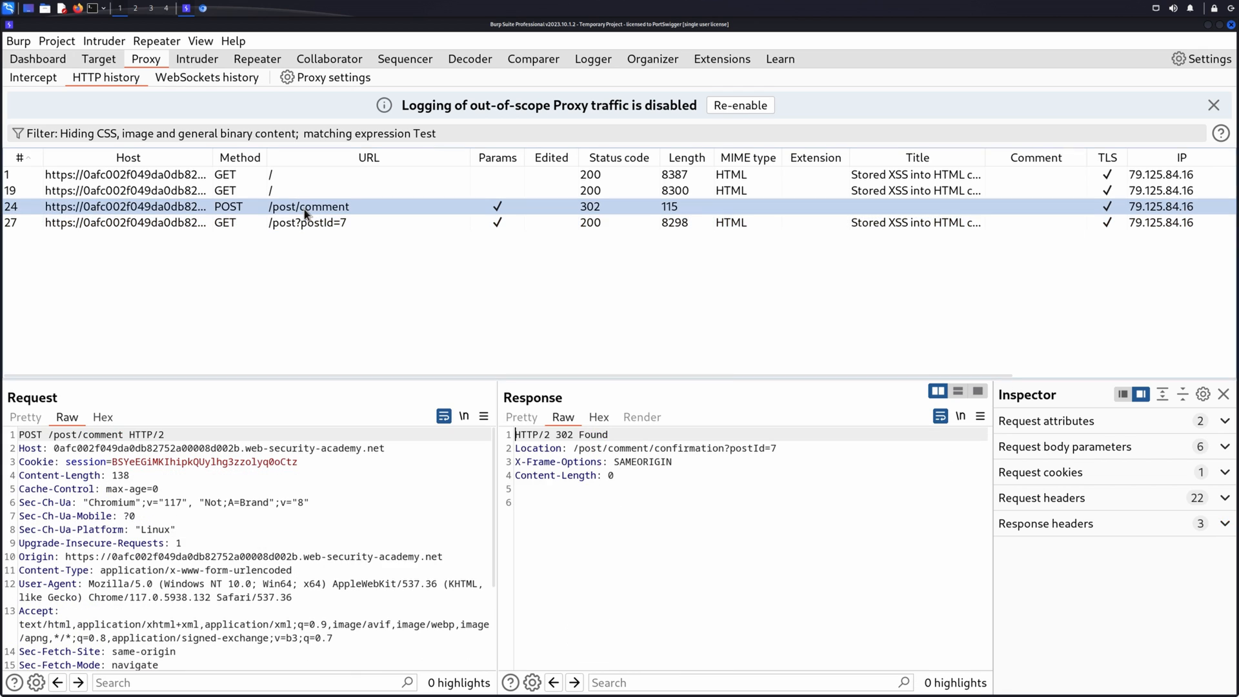
# Step: Send POST /post/comment and GET /post?postId=7 to Repeater
pyautogui.rightClick(308, 207)
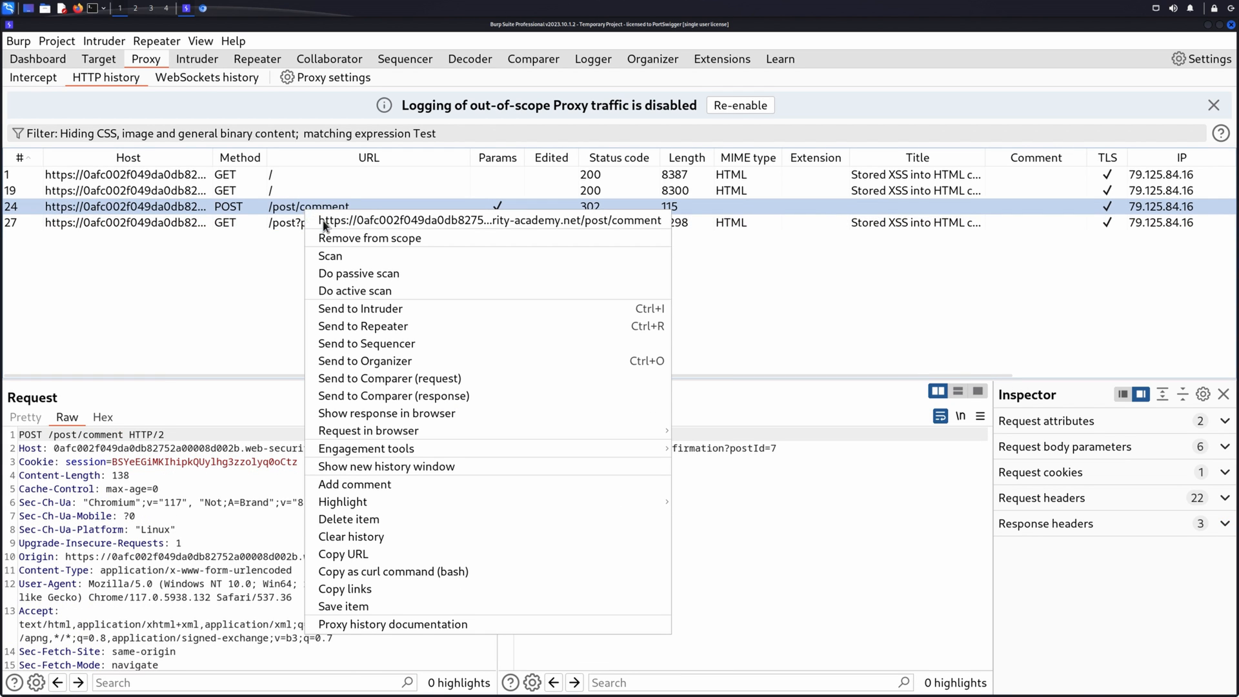
pyautogui.moveTo(363, 325)
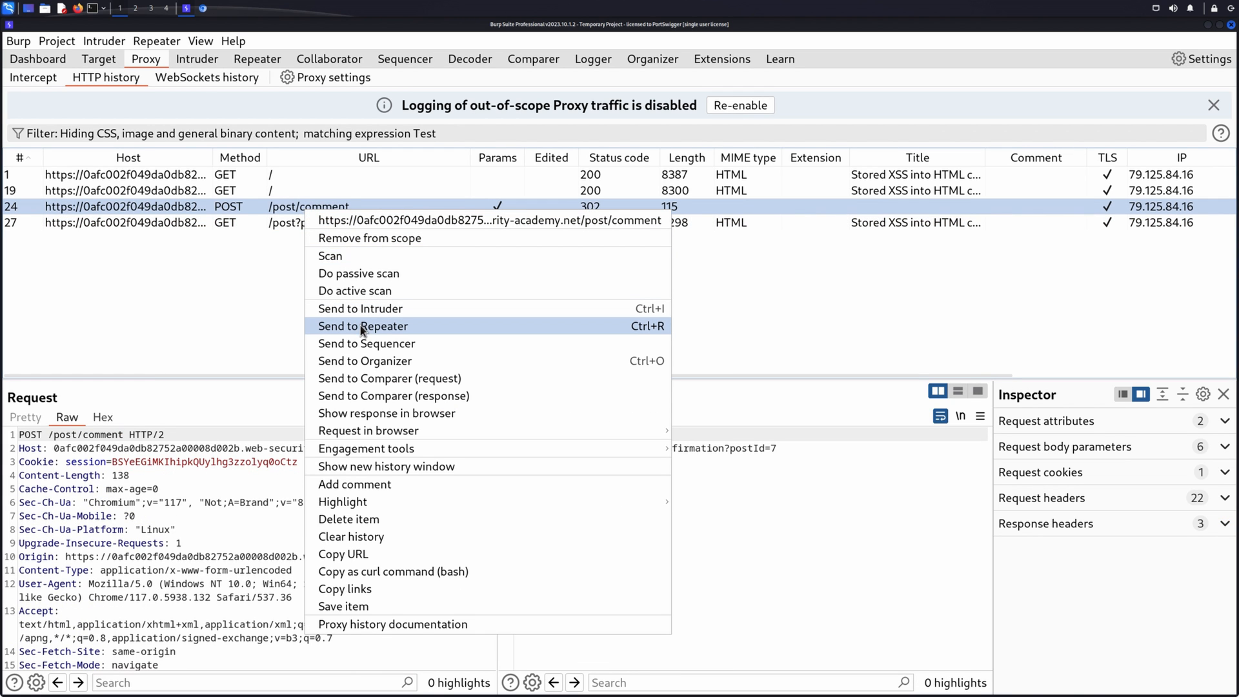
pyautogui.click(361, 325)
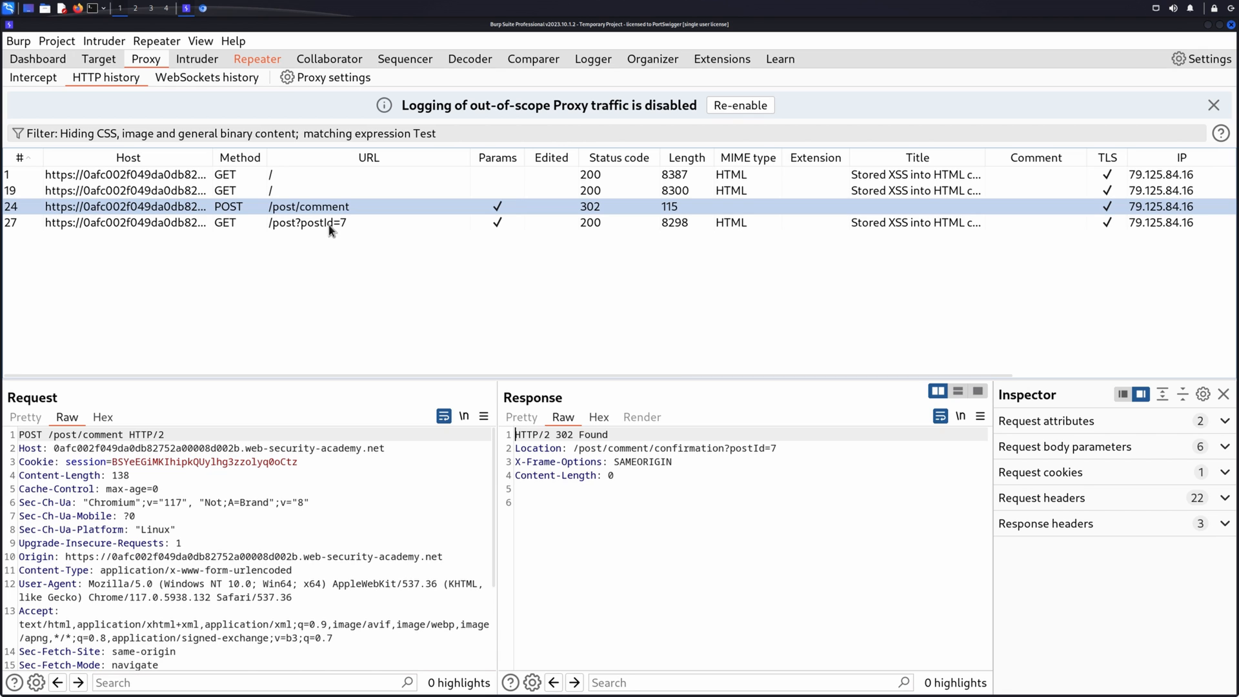
pyautogui.rightClick(324, 222)
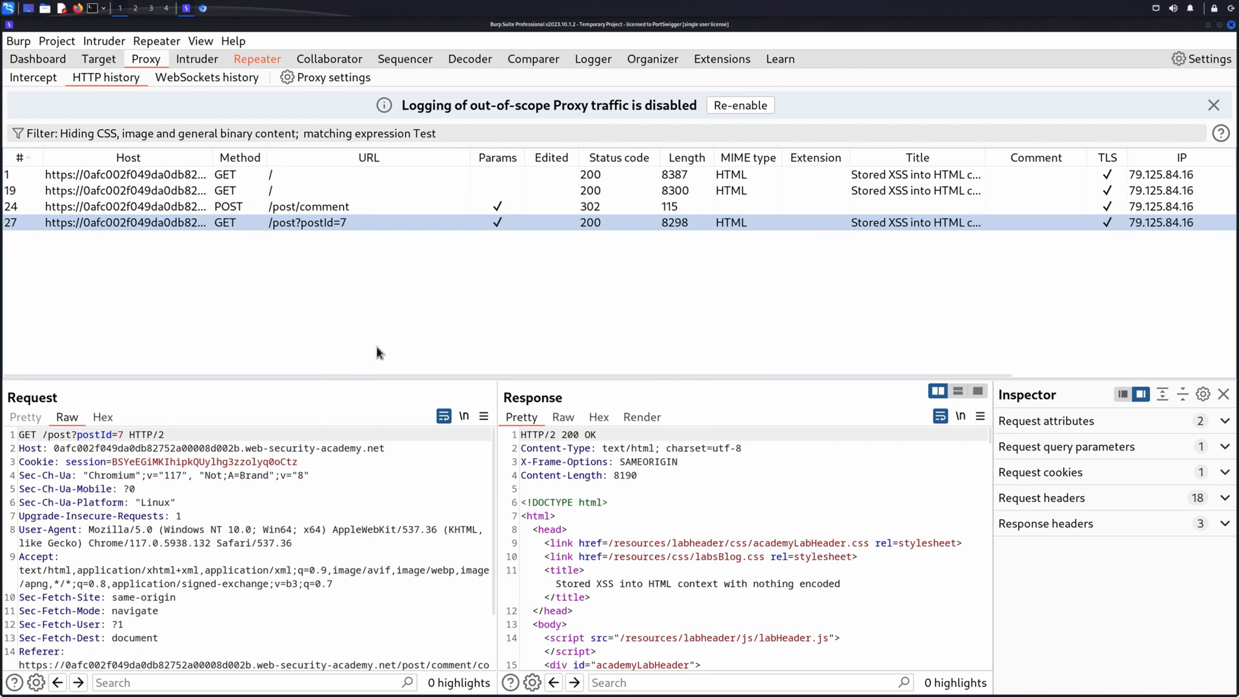
pyautogui.click(257, 59)
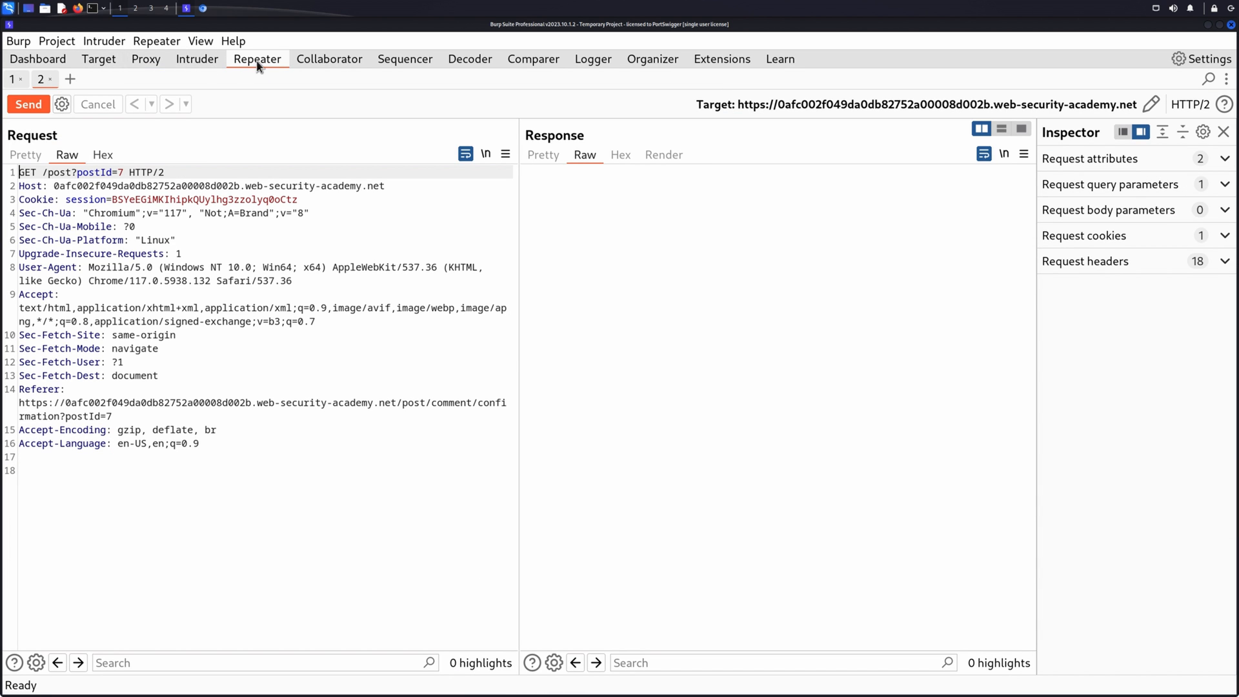
# Step: Create the 'Stored XSS' tab group from Repeater tabs 1 and 2, then start renaming the comment tab
pyautogui.rightClick(40, 79)
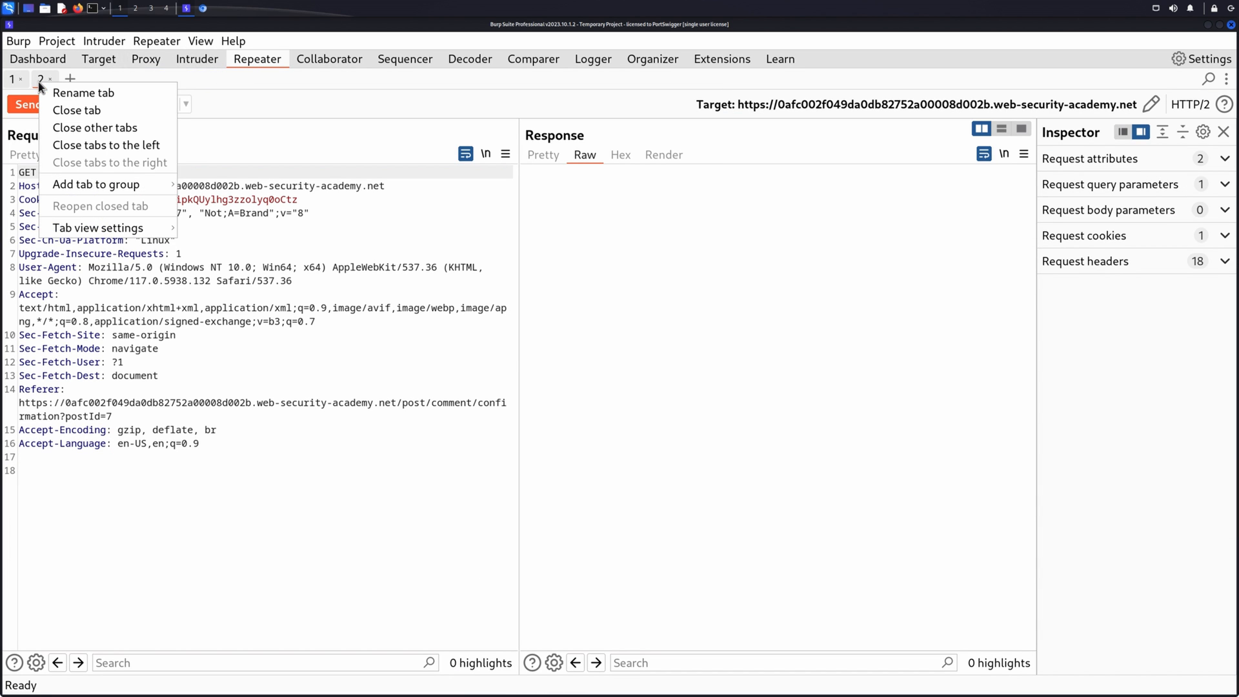
pyautogui.moveTo(95, 184)
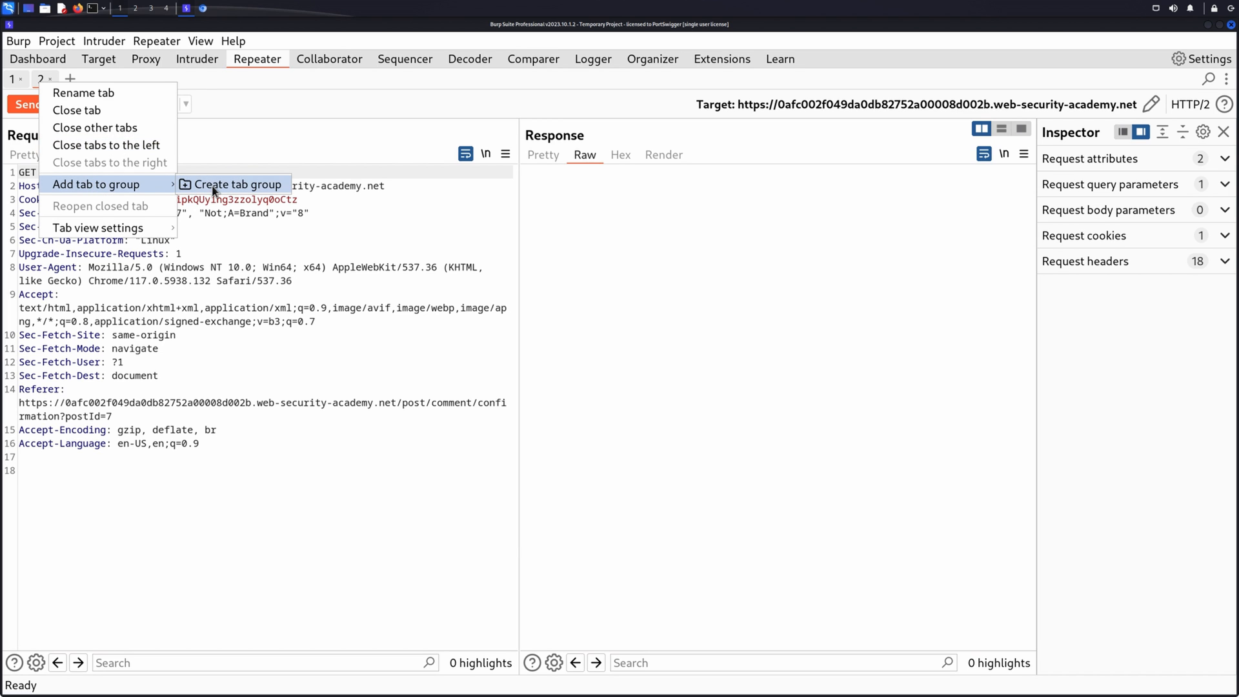
pyautogui.click(239, 184)
pyautogui.write('Stored XSS')
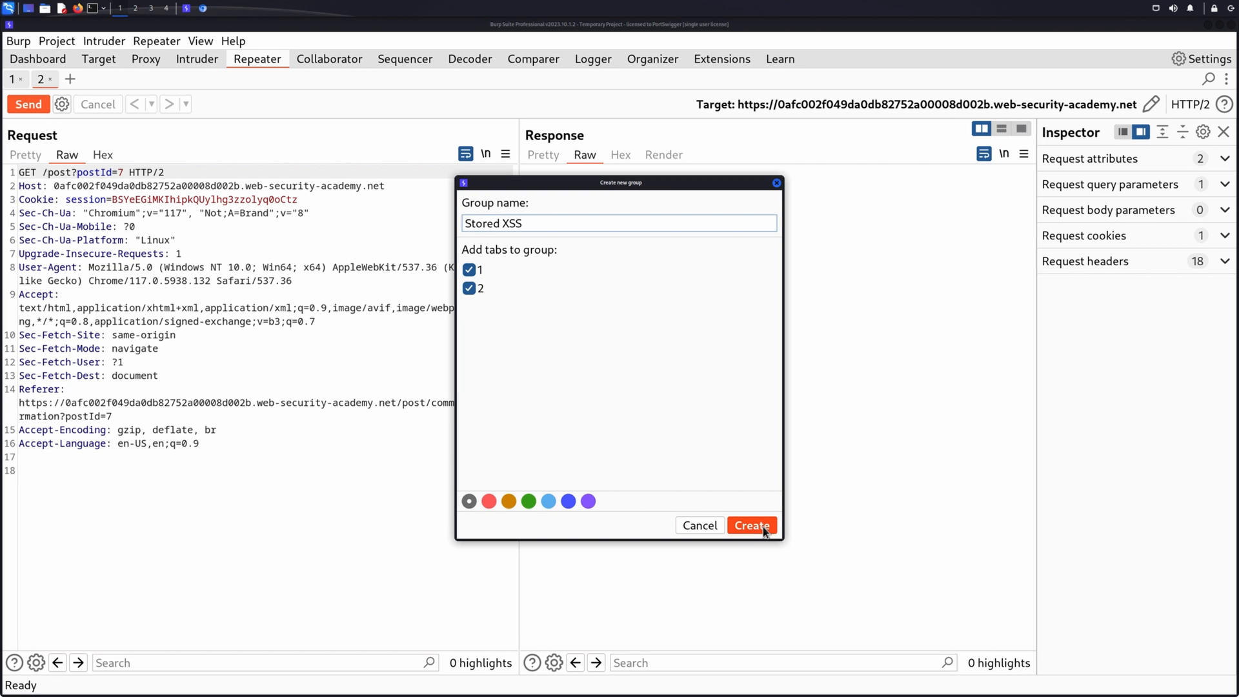
pyautogui.click(750, 524)
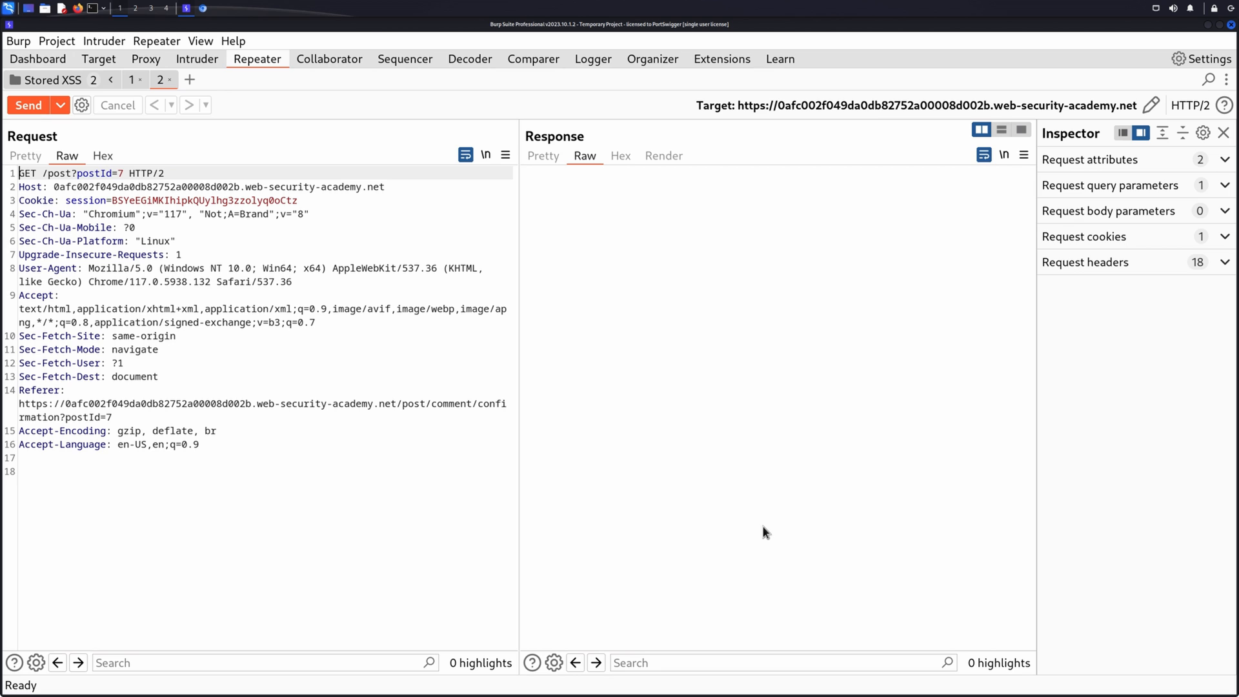
pyautogui.click(131, 80)
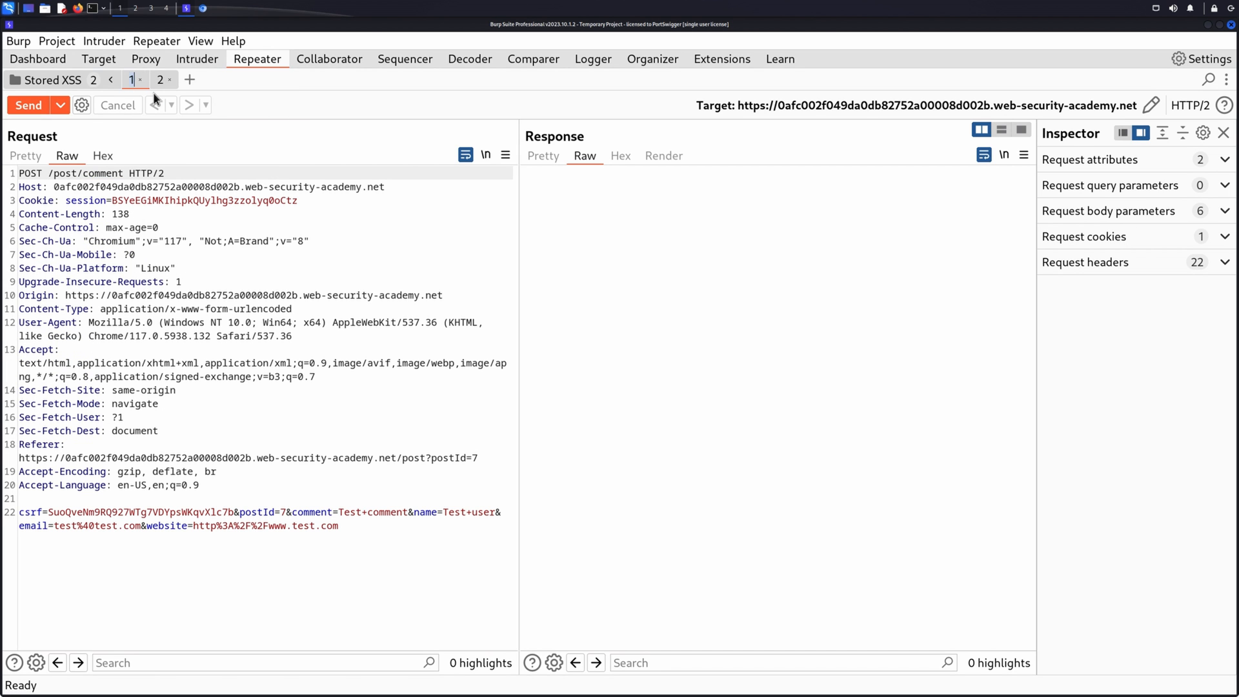
pyautogui.rightClick(144, 80)
pyautogui.write('Input')
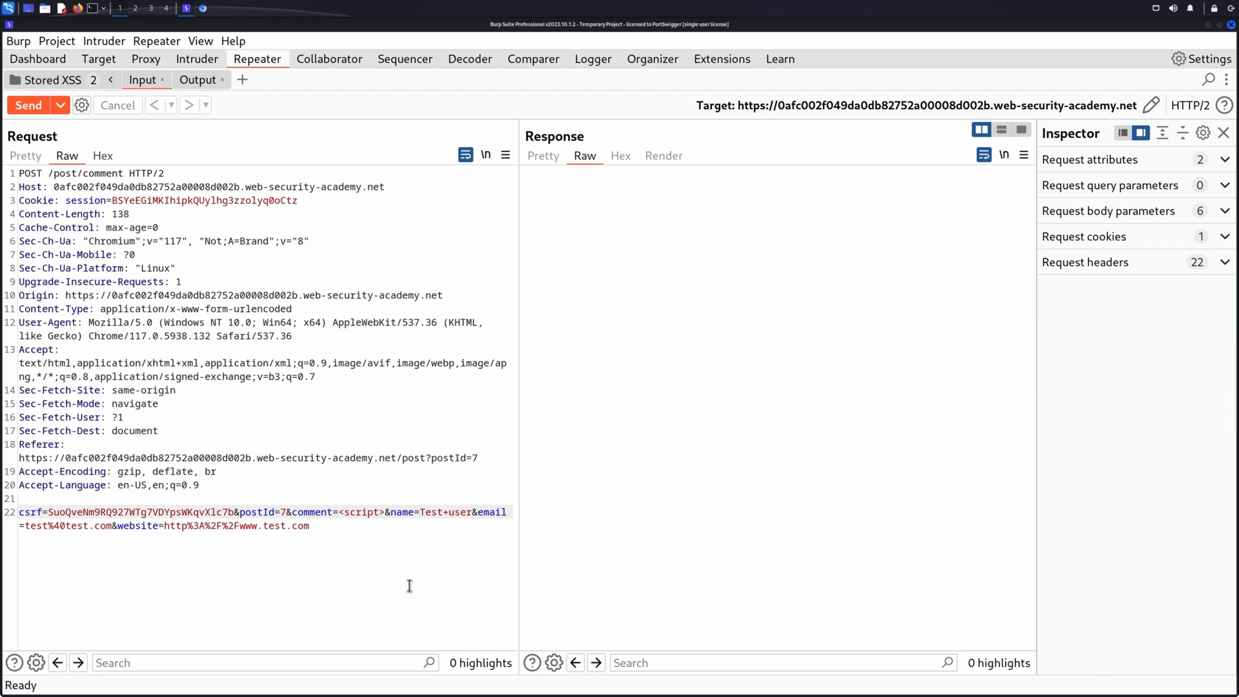
# Step: Change the Input request's comment value to <script>alert(1)</script>
pyautogui.write('alert(1)')
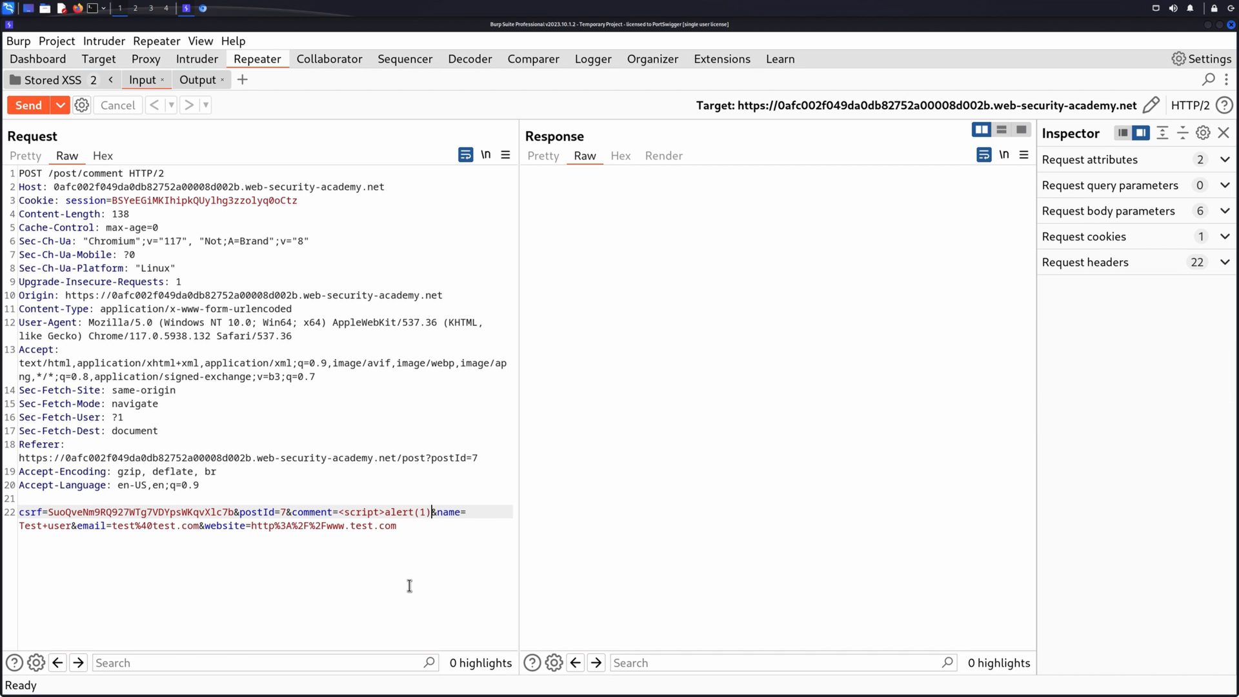
pyautogui.write('</script>')
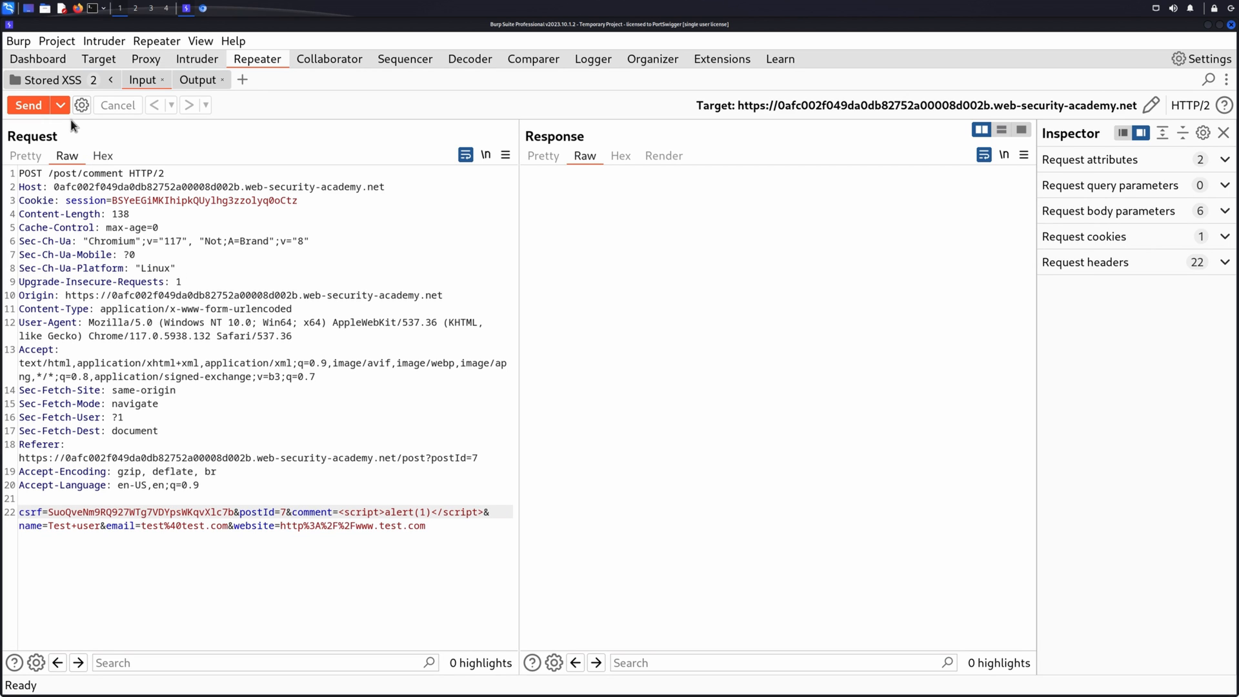
pyautogui.click(59, 105)
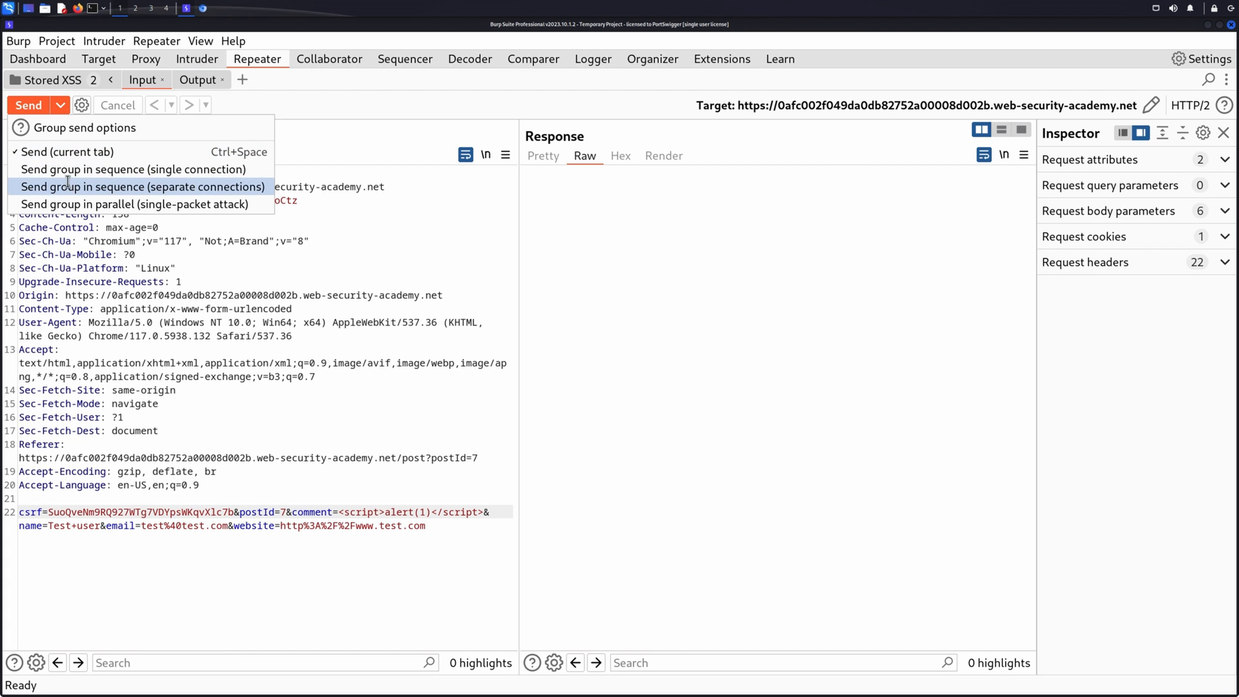
# Step: Send the Stored XSS group in sequence over separate connections and view the Output response
pyautogui.click(142, 187)
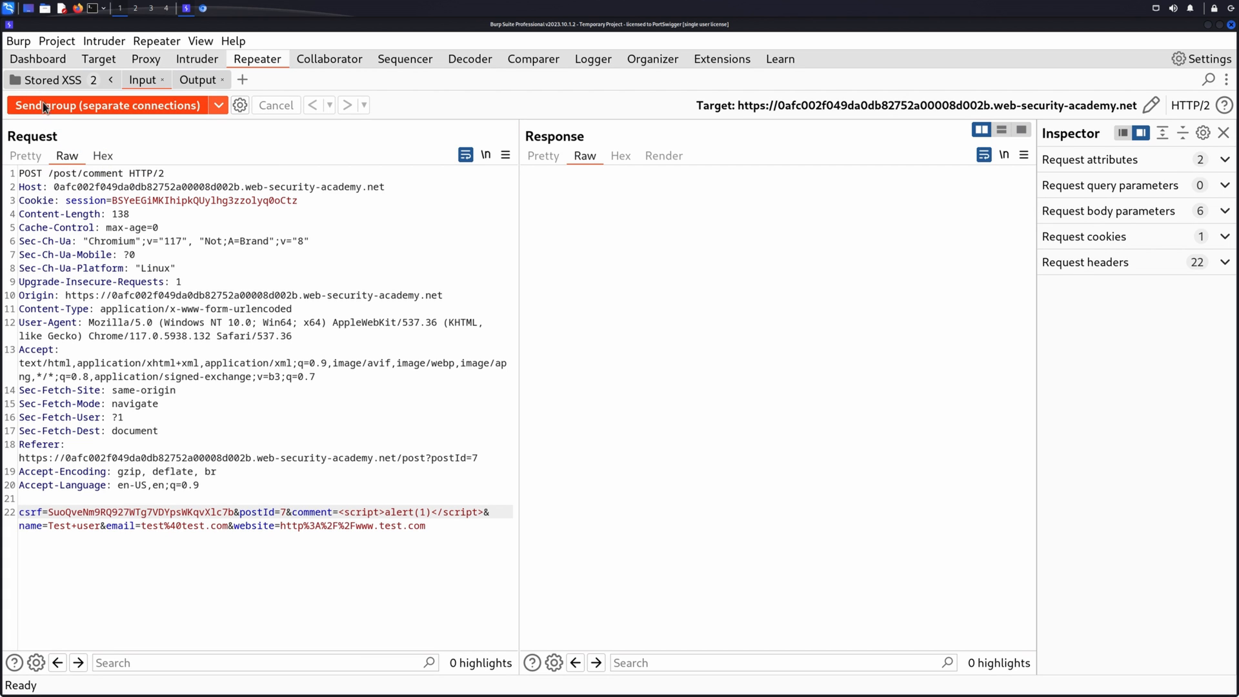
pyautogui.click(103, 105)
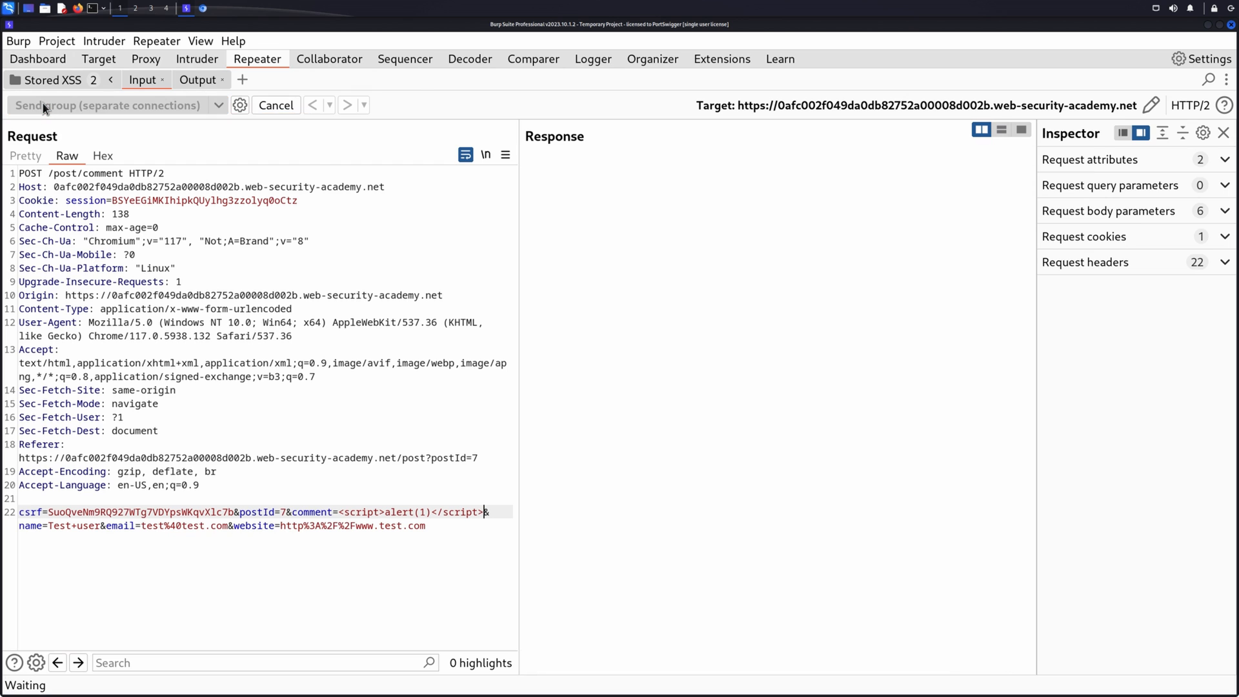
pyautogui.click(103, 105)
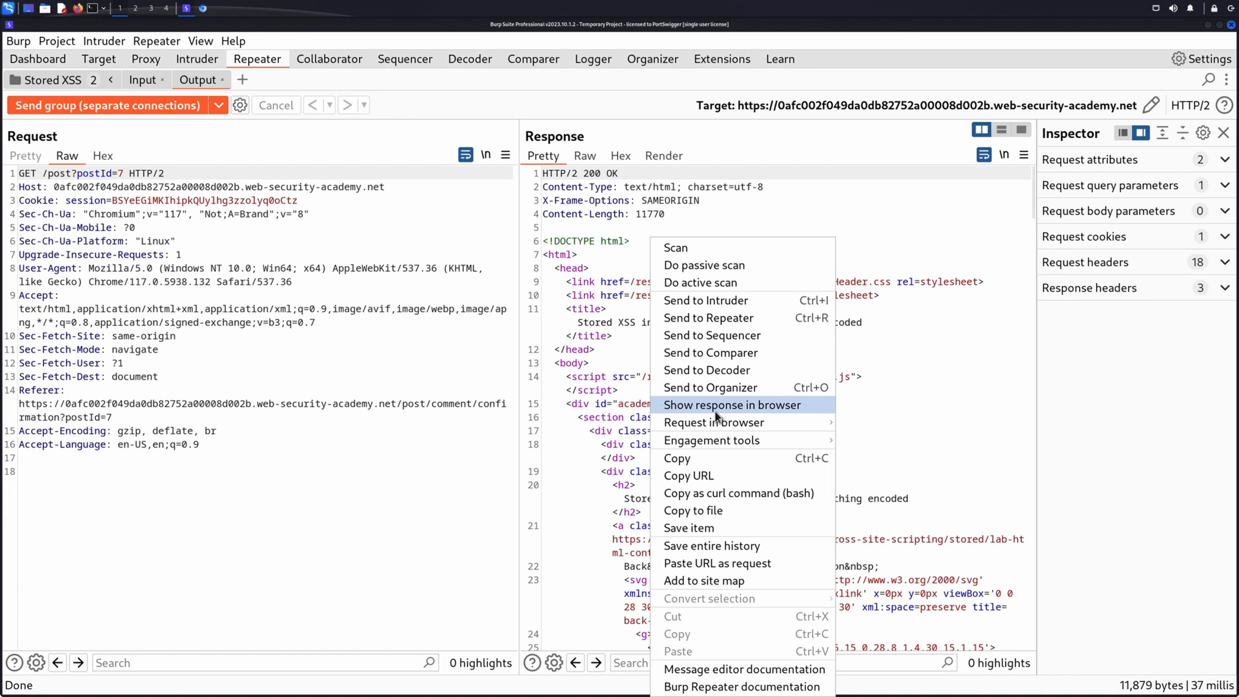
pyautogui.moveTo(718, 419)
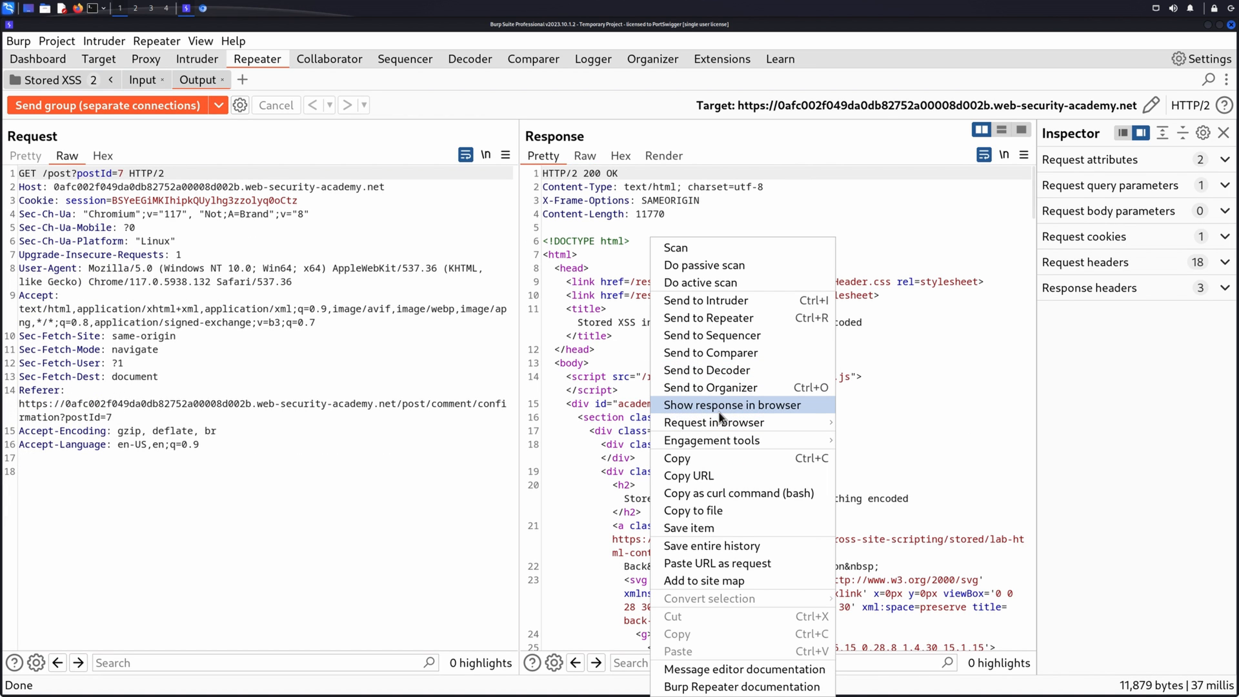
# Step: Show the Output post page response in Burp's browser and open a new browser tab
pyautogui.click(732, 405)
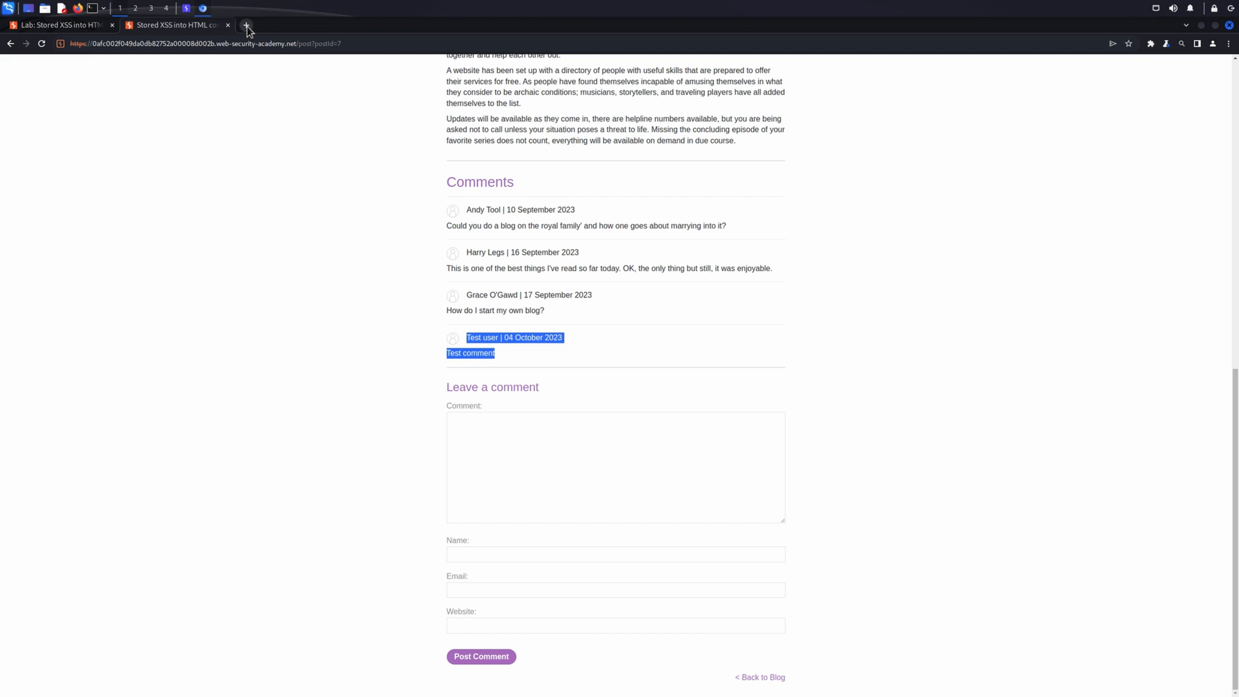
pyautogui.click(246, 25)
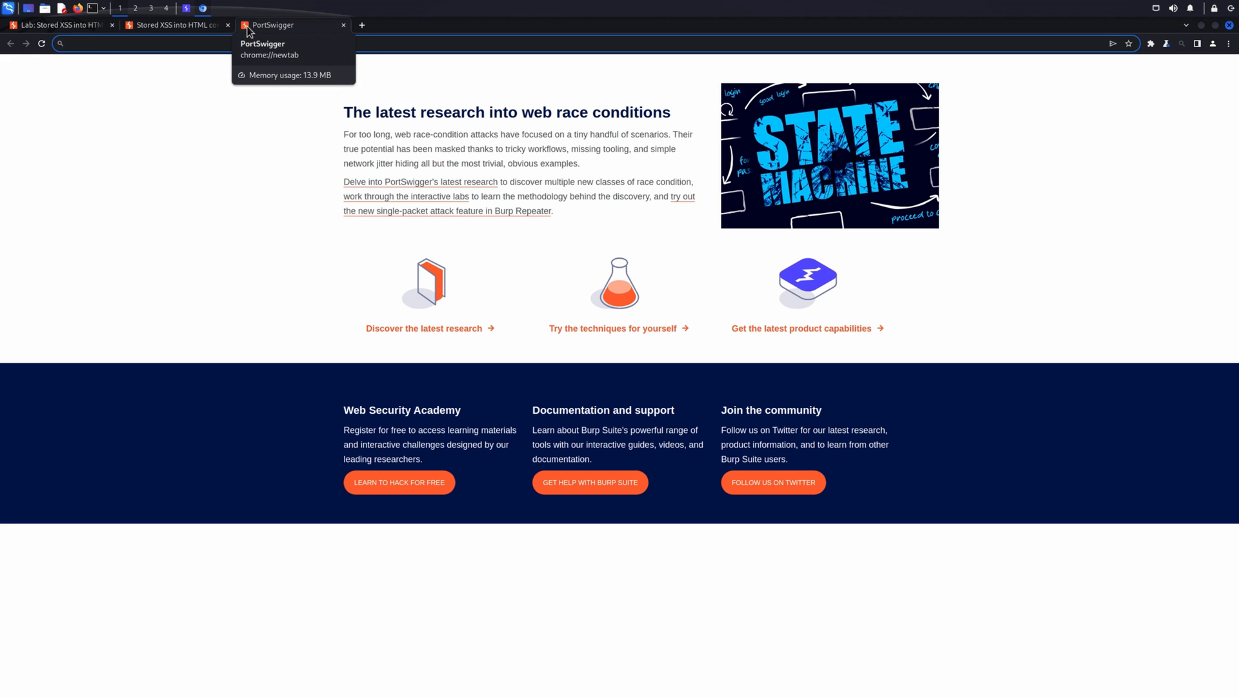